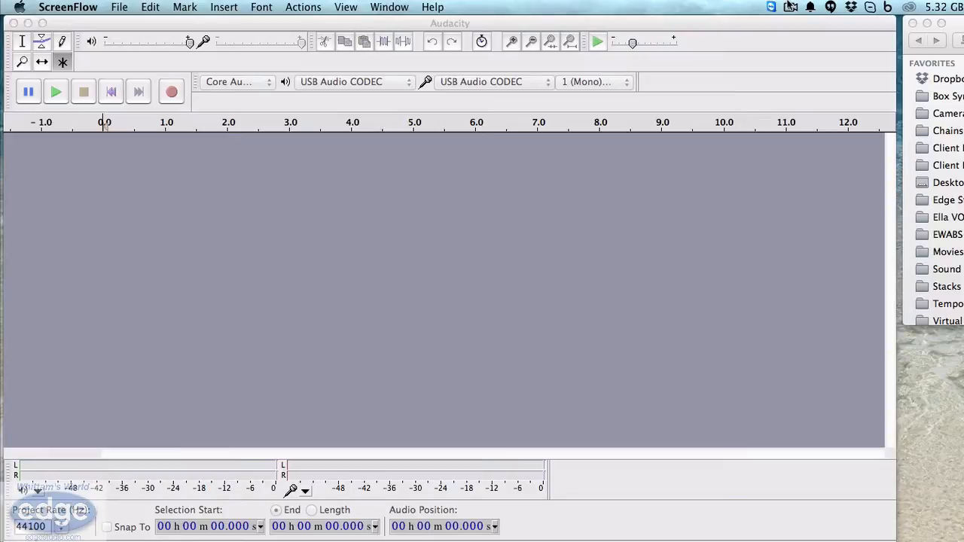
- Load the Bruce Brown Test voice recording and place the cursor in its waveform
left_click(431, 285)
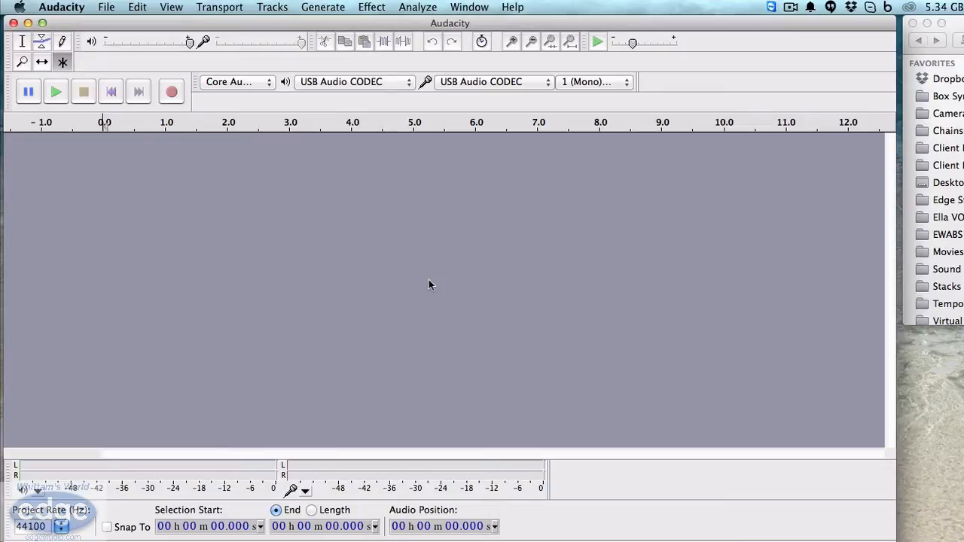
mouse_move(407, 301)
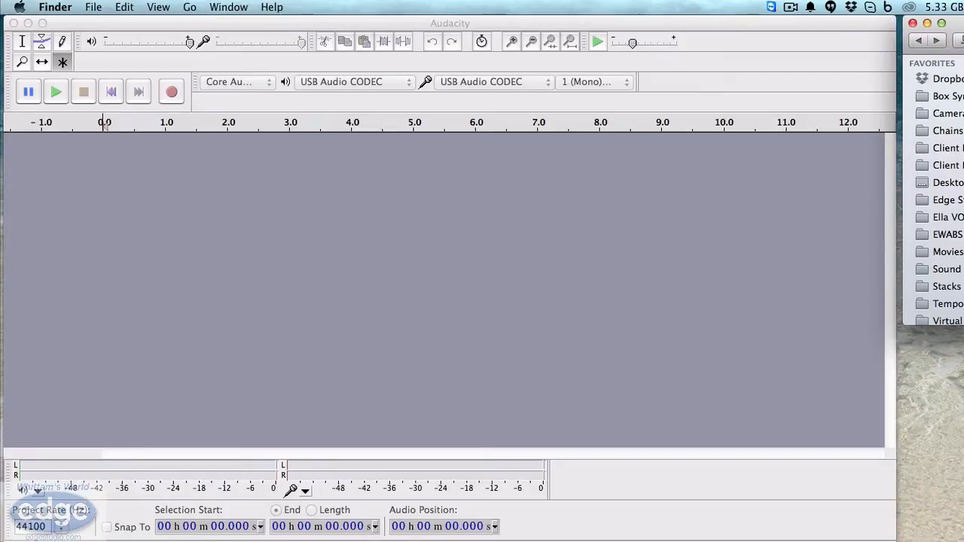
mouse_move(599, 226)
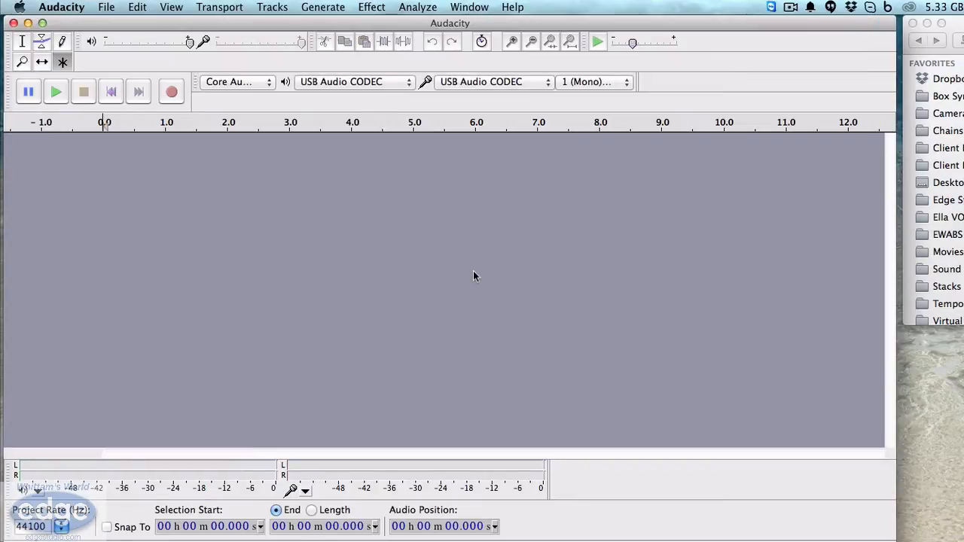
mouse_move(345, 30)
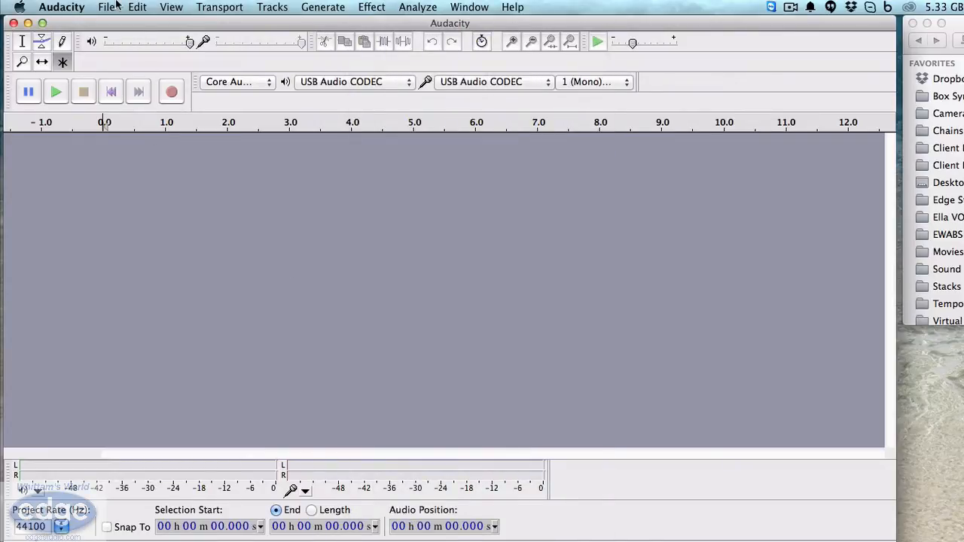
left_click(105, 6)
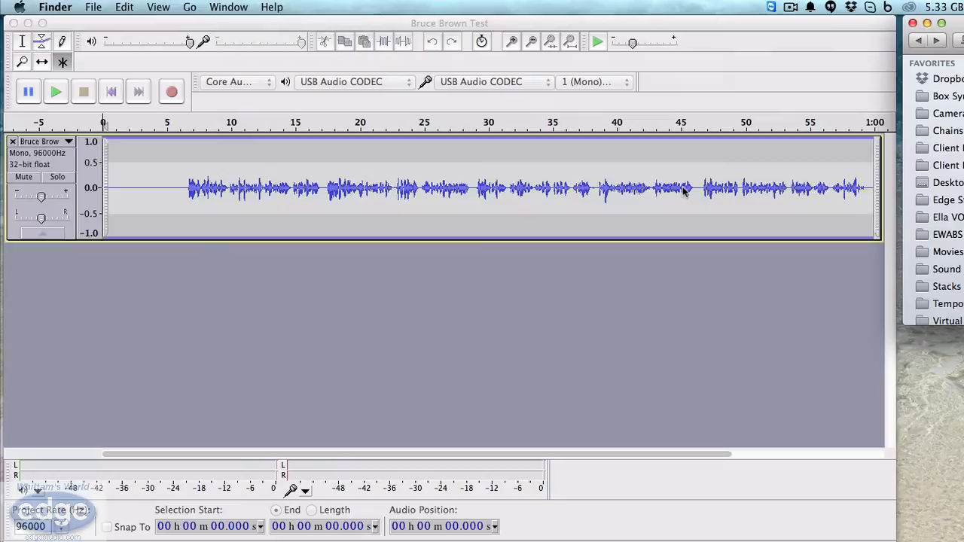
left_click(491, 188)
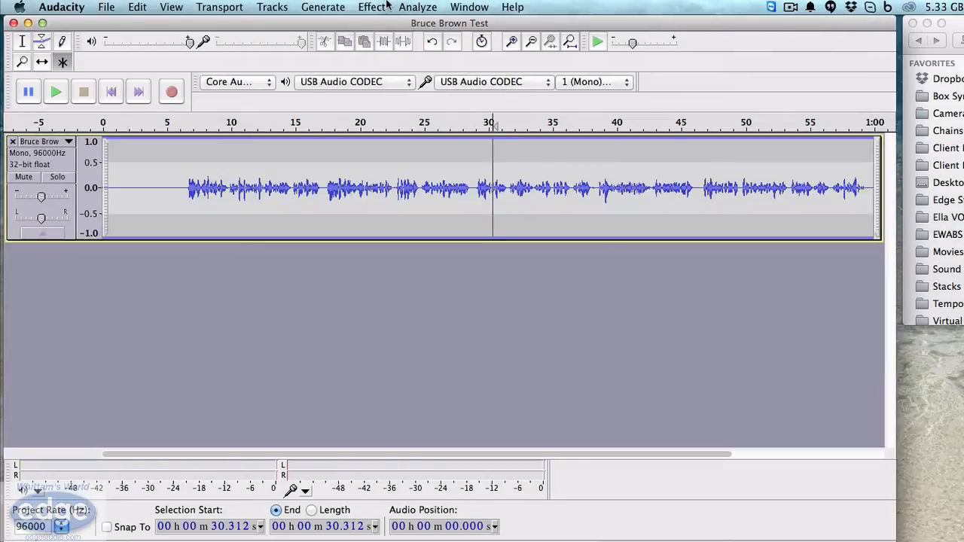
- Bring up the Equalization effect for the track
left_click(370, 6)
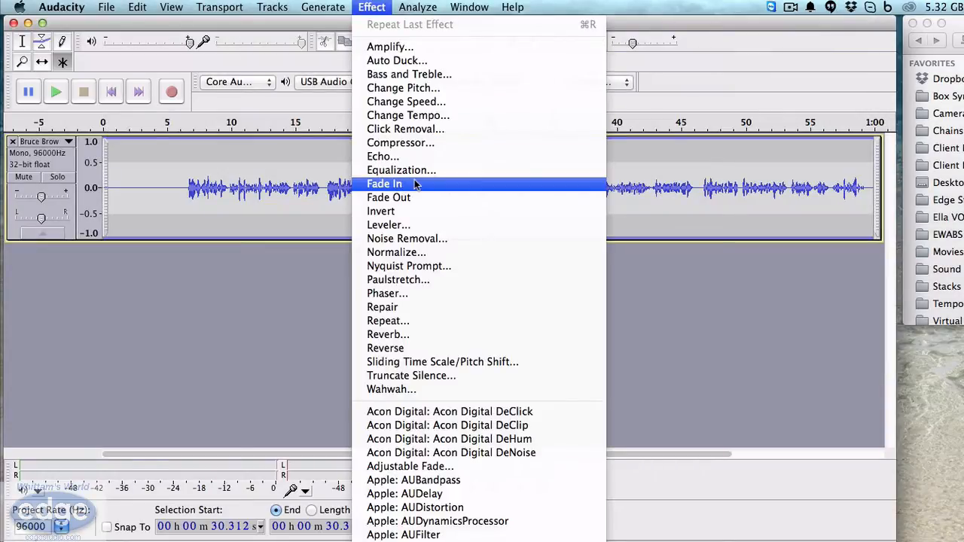
left_click(400, 169)
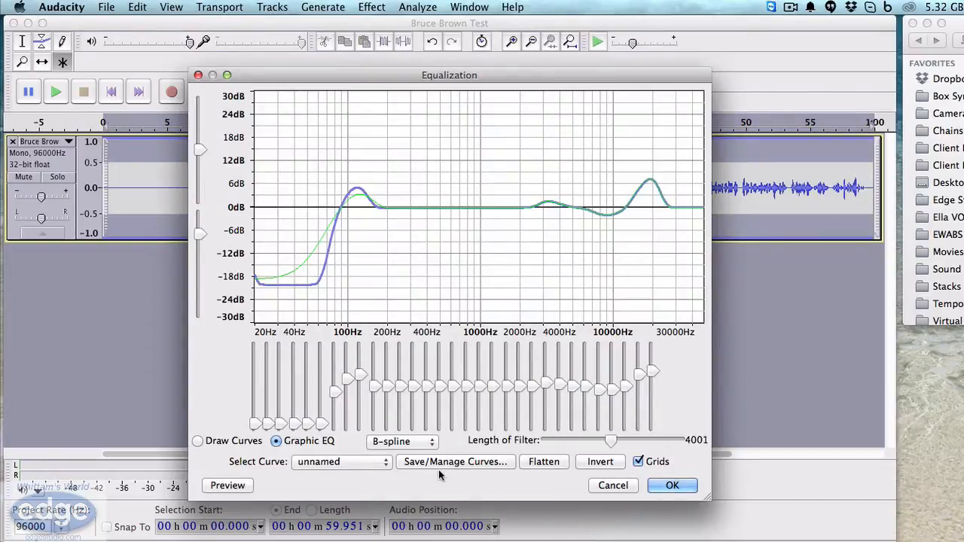
- Import EQCurves-BruceB_2.xml from the Bruce Brown folder via Save/Manage Curves
left_click(455, 461)
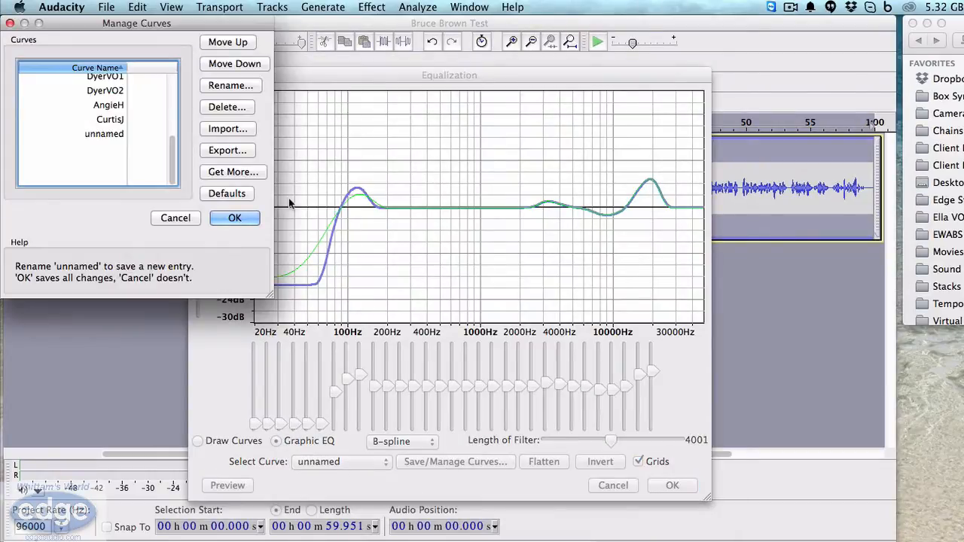
mouse_move(239, 132)
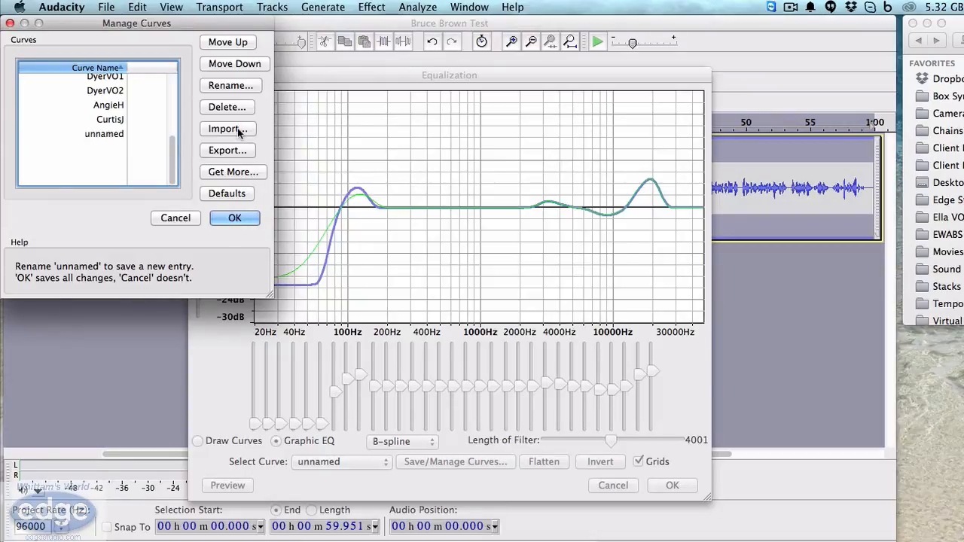
left_click(228, 129)
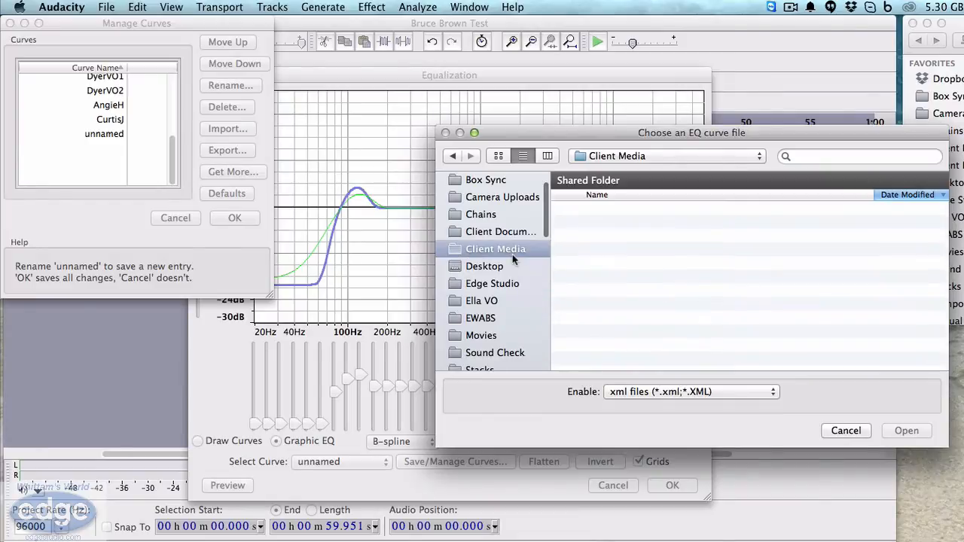
double_click(494, 249)
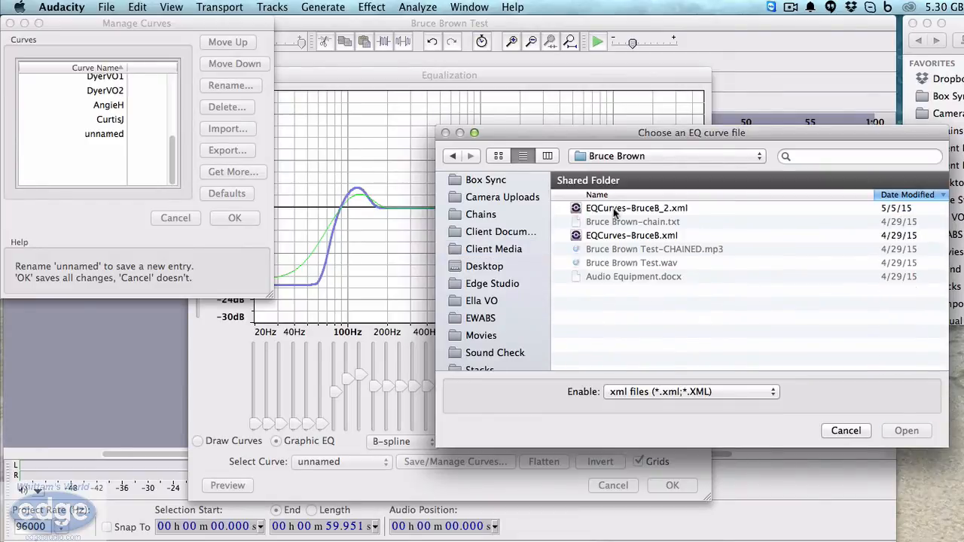
mouse_move(642, 211)
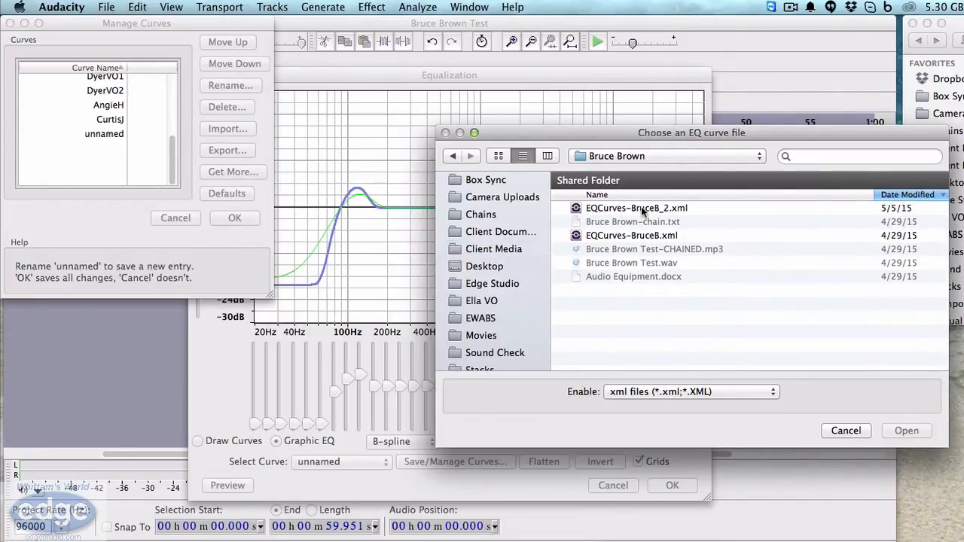
left_click(636, 208)
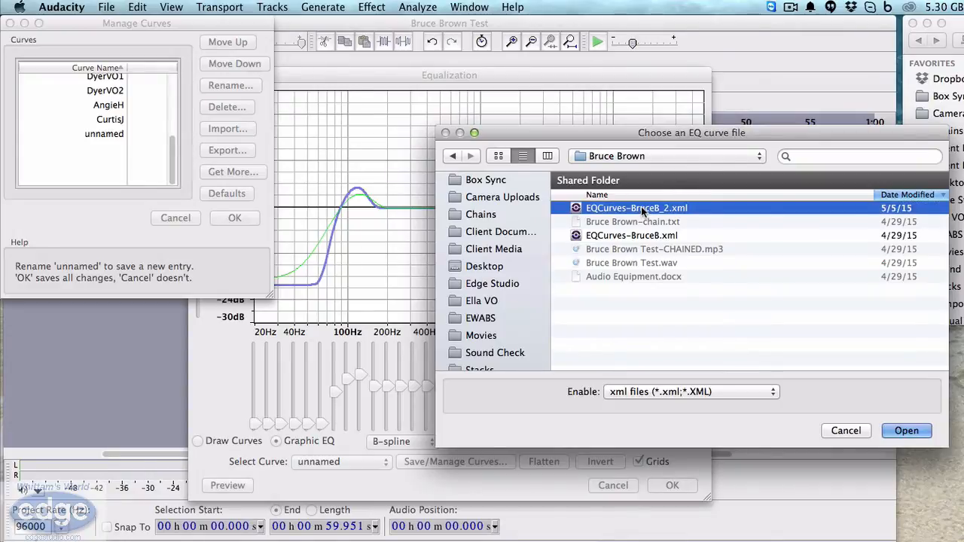
left_click(907, 430)
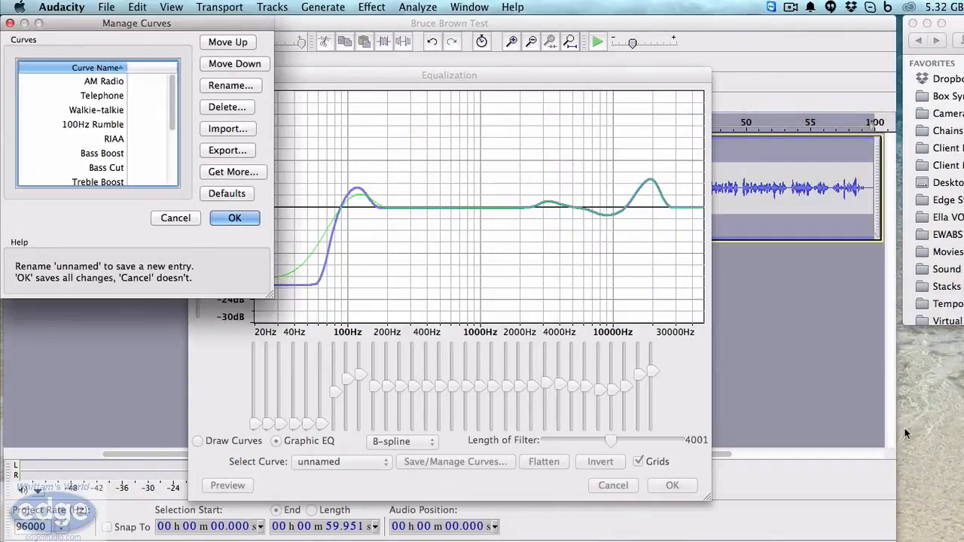
- Select the newly imported BruceB curve in the saved curves list
scroll("down", 3)
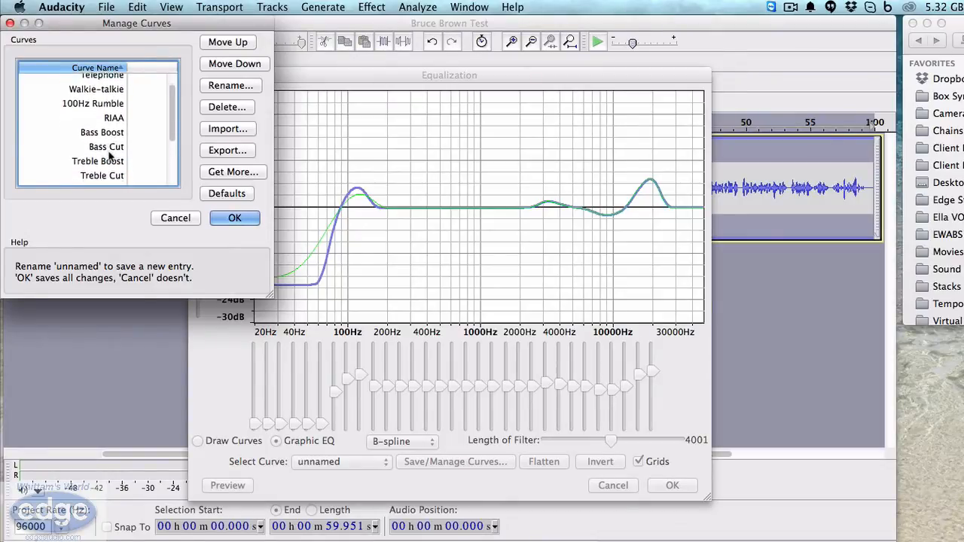
scroll("down", 3)
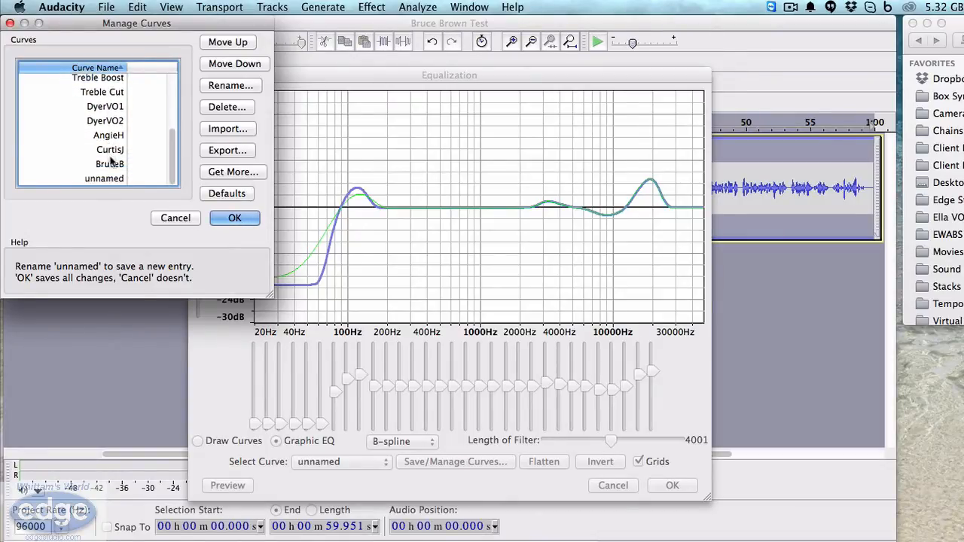
left_click(110, 164)
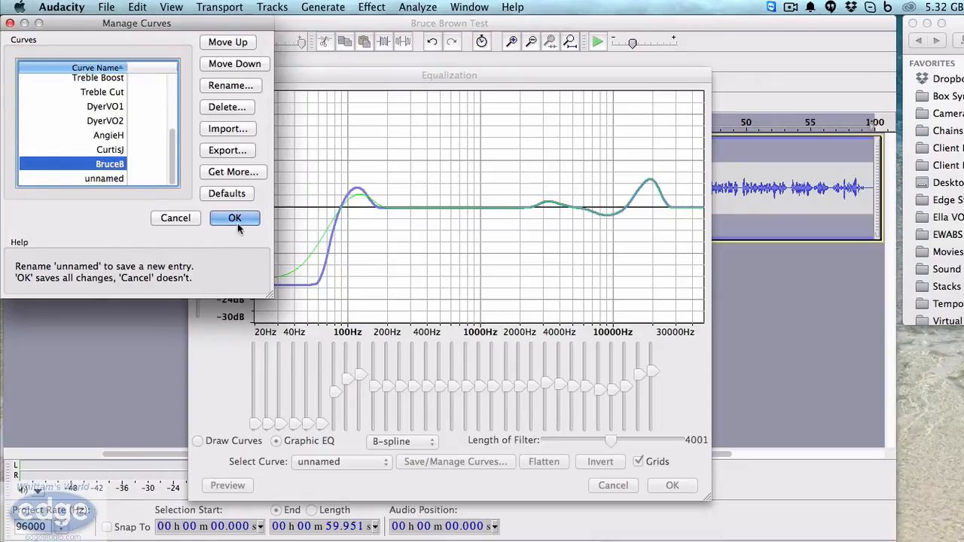
- Load the BruceB curve into the equalizer, close it unchanged, and clear the track selection
left_click(235, 217)
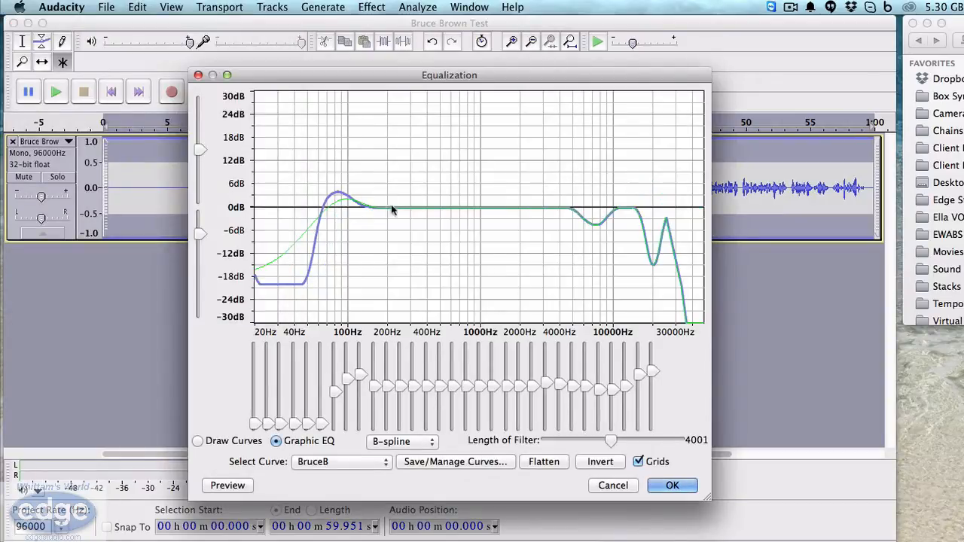
mouse_move(527, 244)
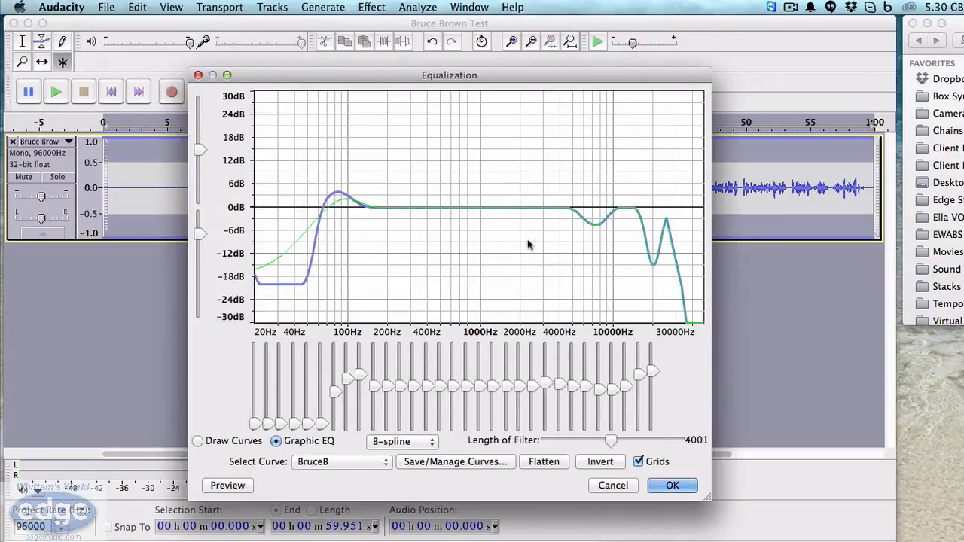
mouse_move(609, 268)
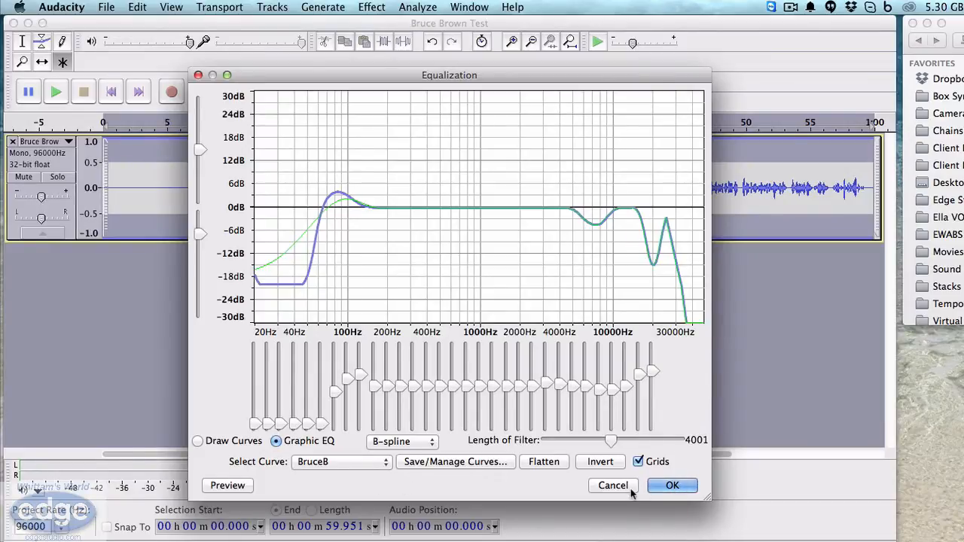
left_click(672, 485)
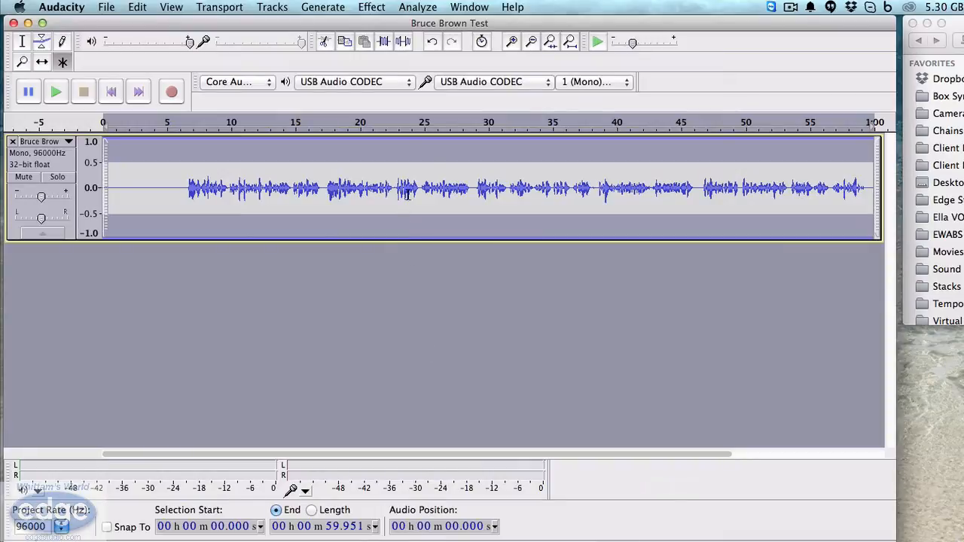
left_click(410, 188)
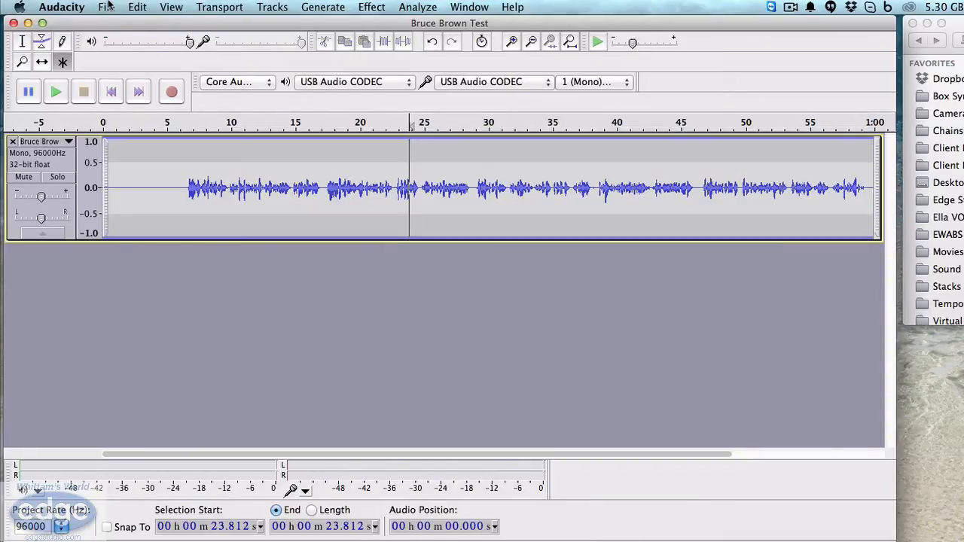
- Review the CurtisJ-audition chain's commands in the Edit Chains window
left_click(105, 6)
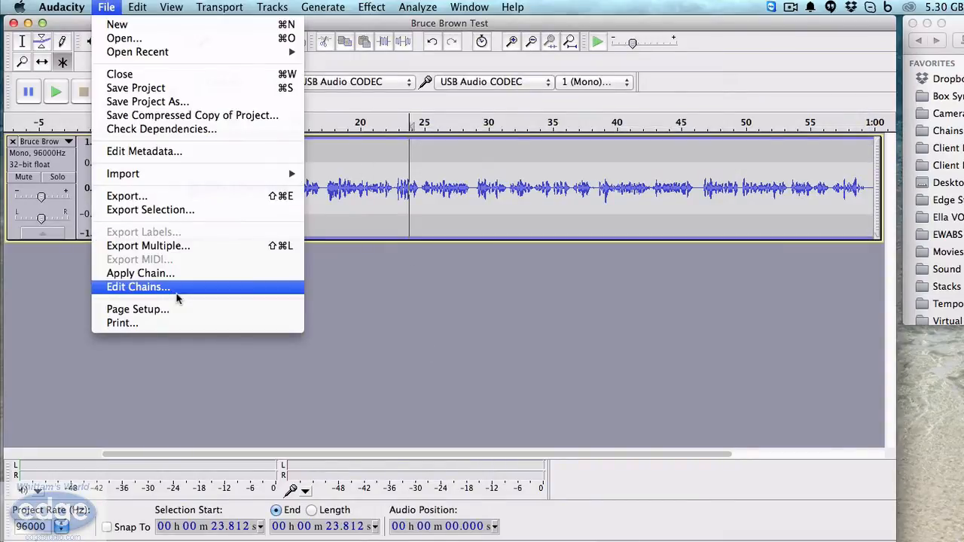
left_click(138, 286)
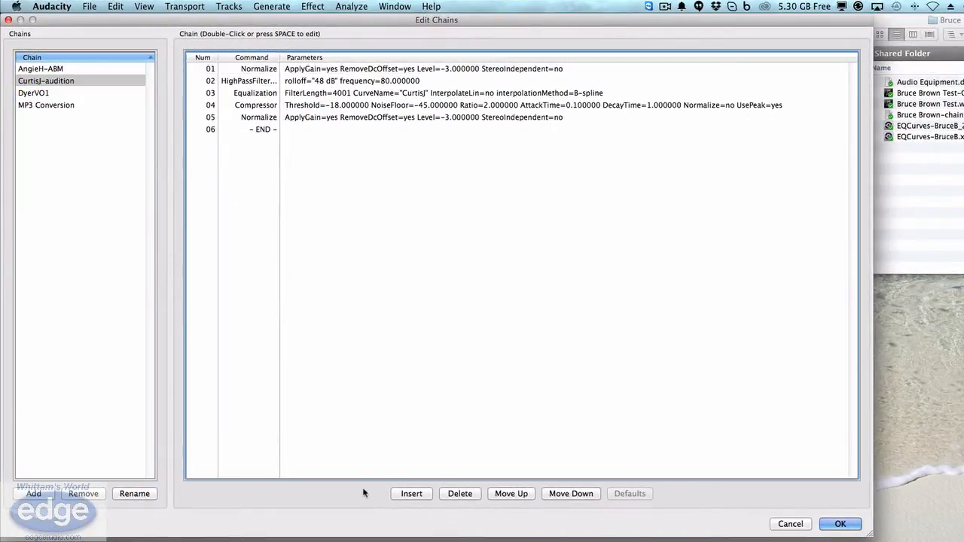
mouse_move(376, 497)
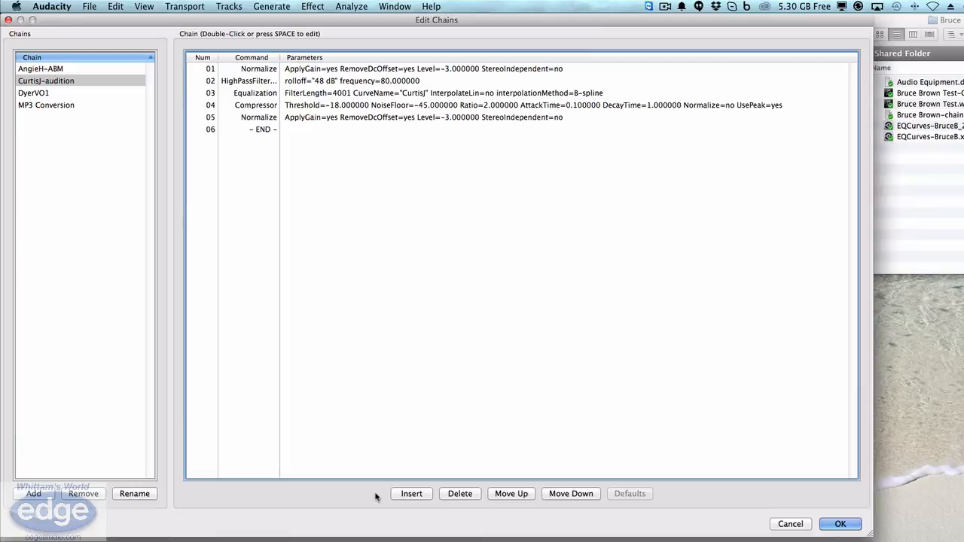
mouse_move(361, 497)
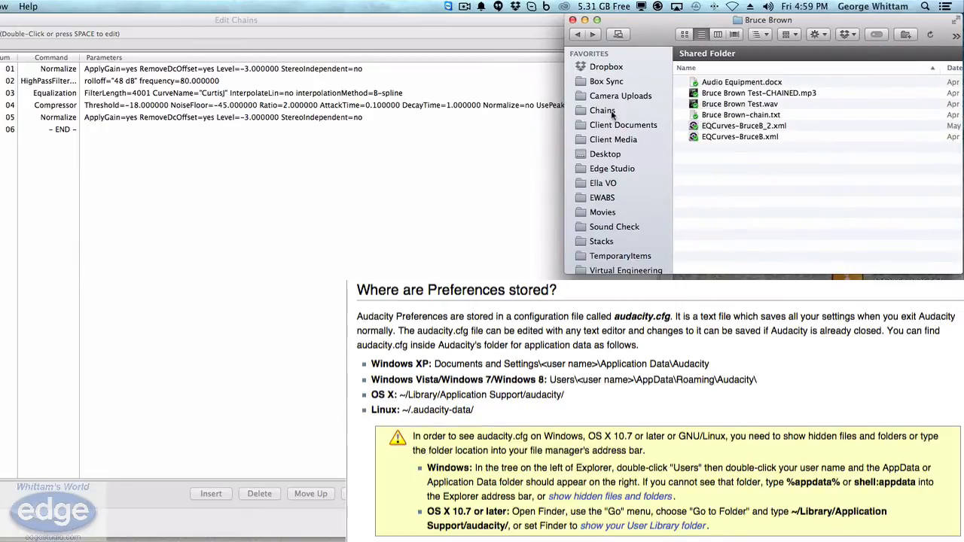
- Show the Chains folder and its enclosing audacity / Application Support / Library path
left_click(602, 110)
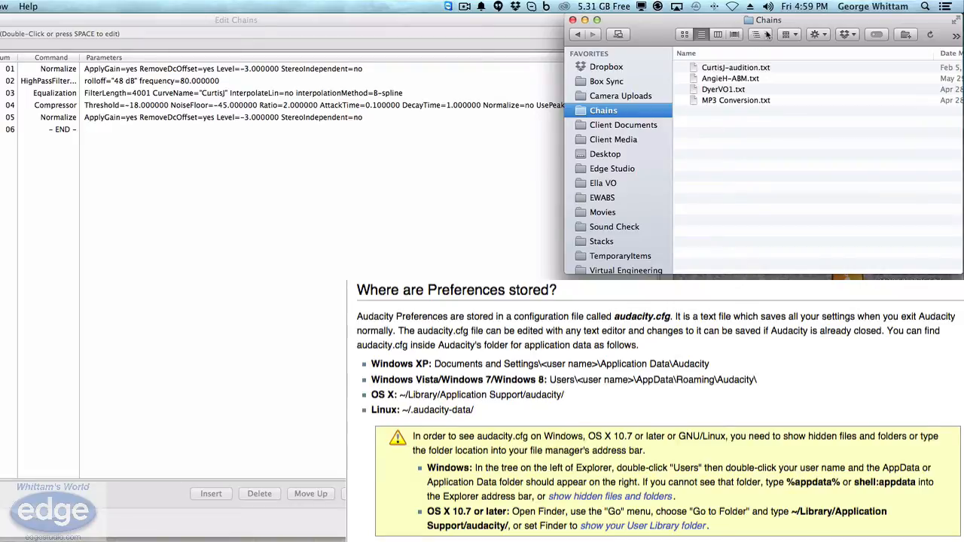
left_click(768, 20)
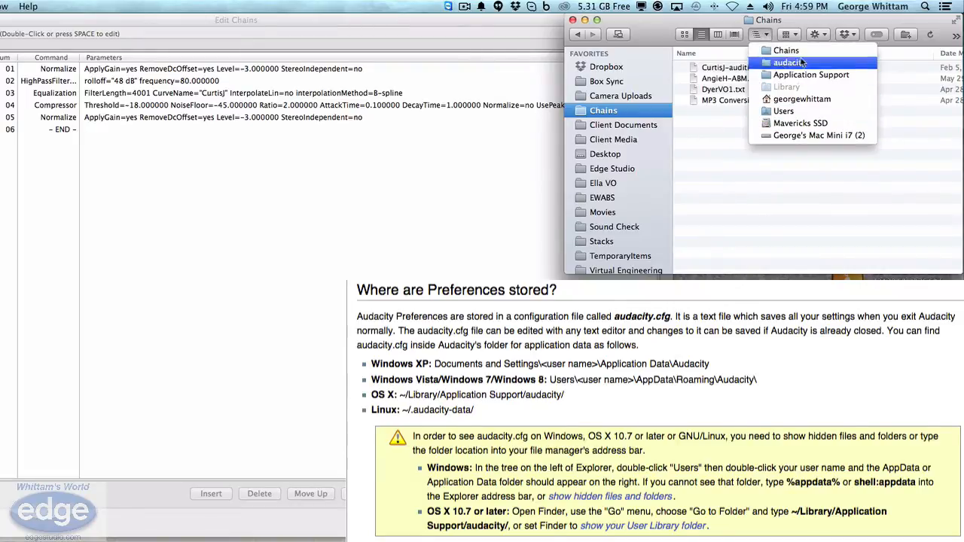
mouse_move(786, 51)
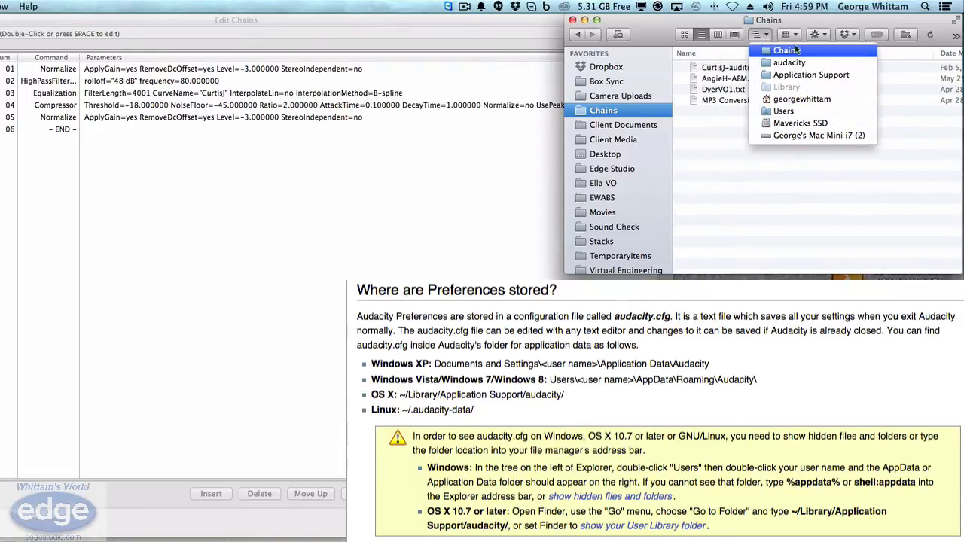
mouse_move(800, 123)
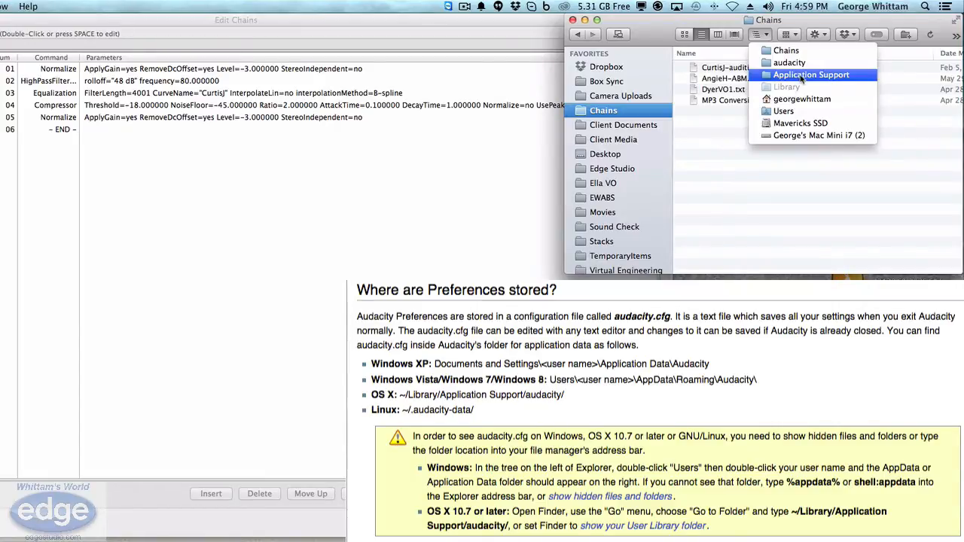
mouse_move(786, 51)
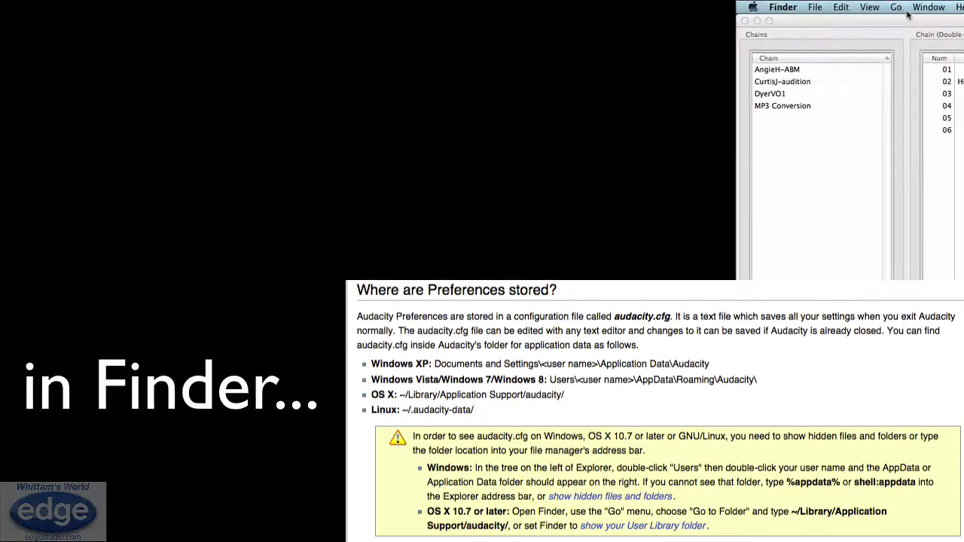
- Go to the Library folder and sort its contents alphabetically by name
left_click(894, 6)
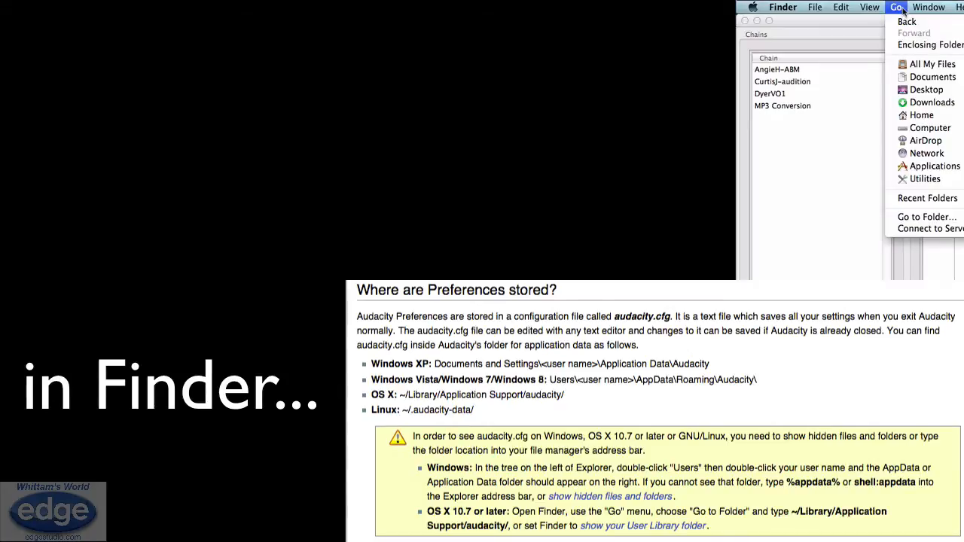
mouse_move(932, 76)
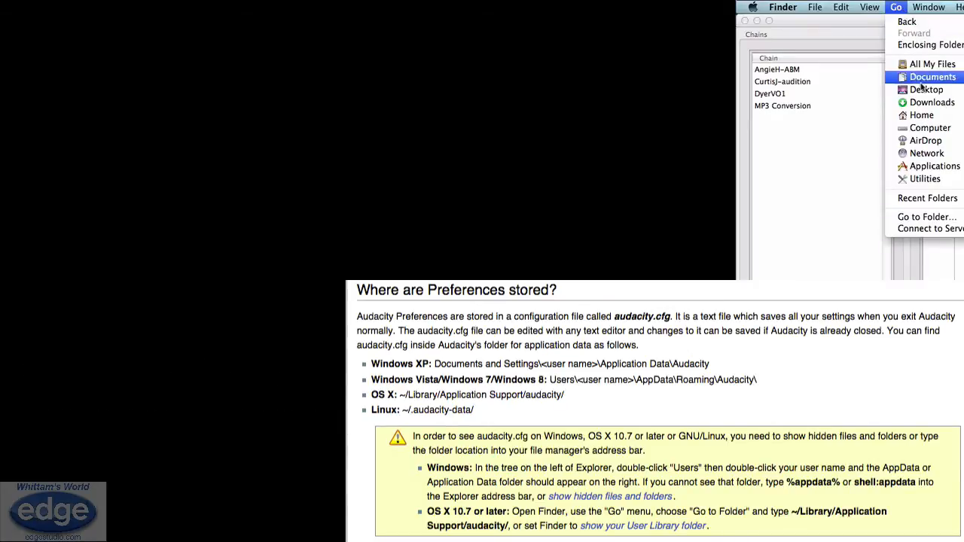
mouse_move(922, 114)
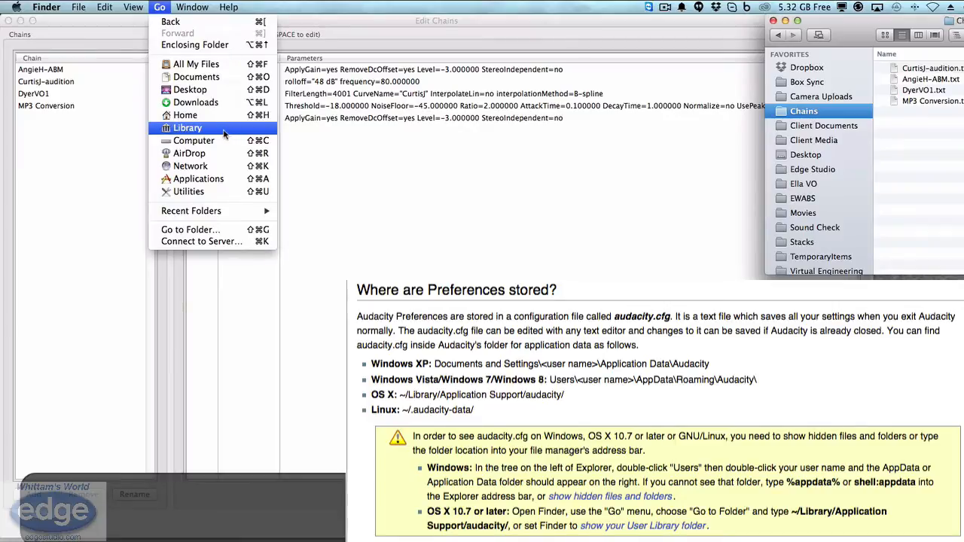
left_click(187, 127)
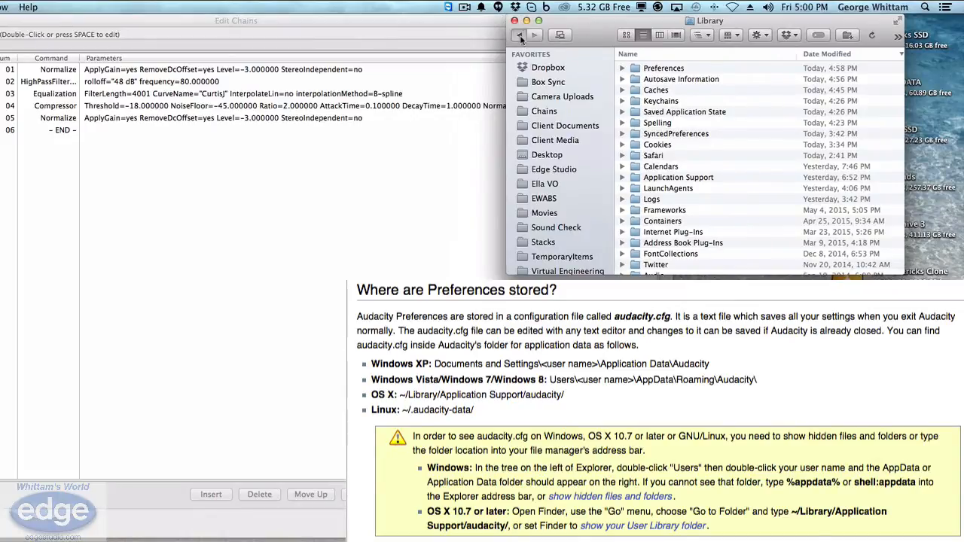
left_click(544, 111)
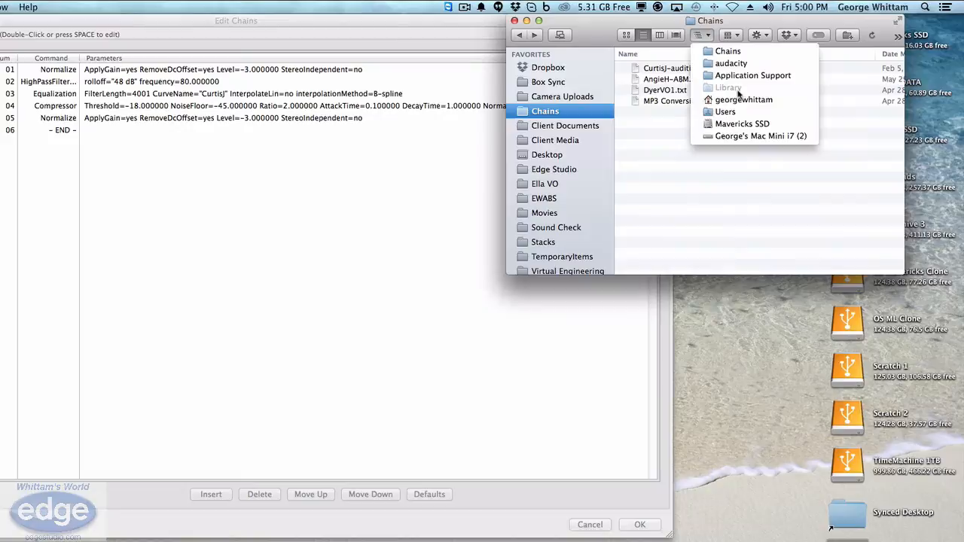
mouse_move(729, 51)
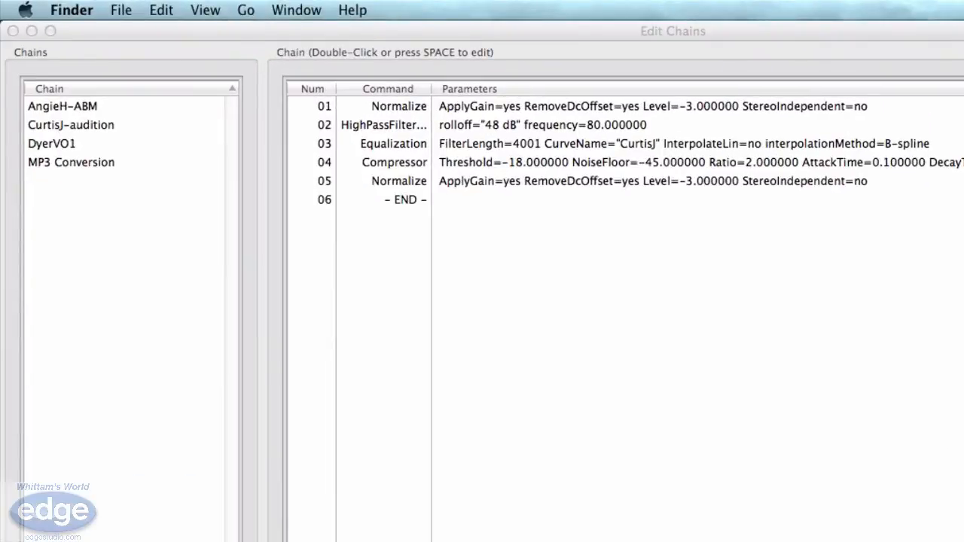
left_click(246, 9)
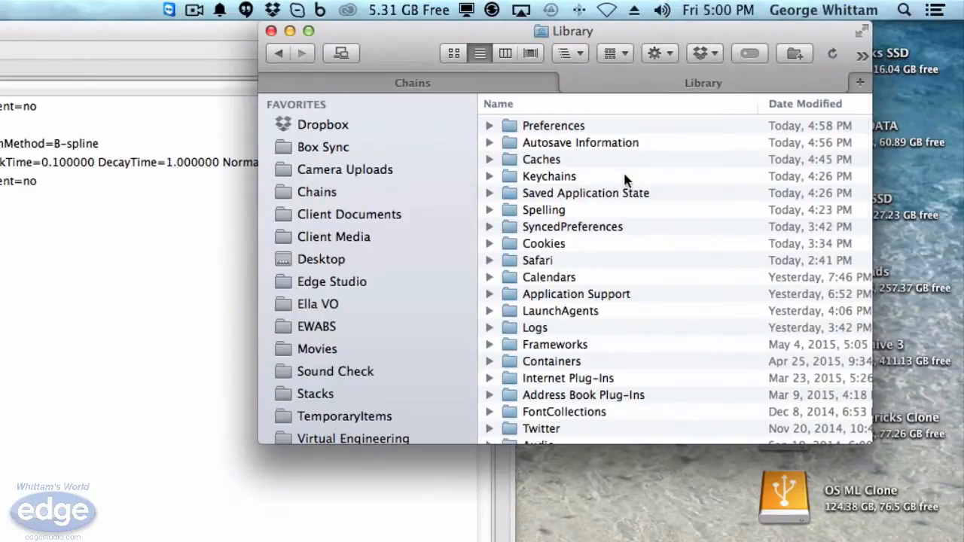
left_click(497, 103)
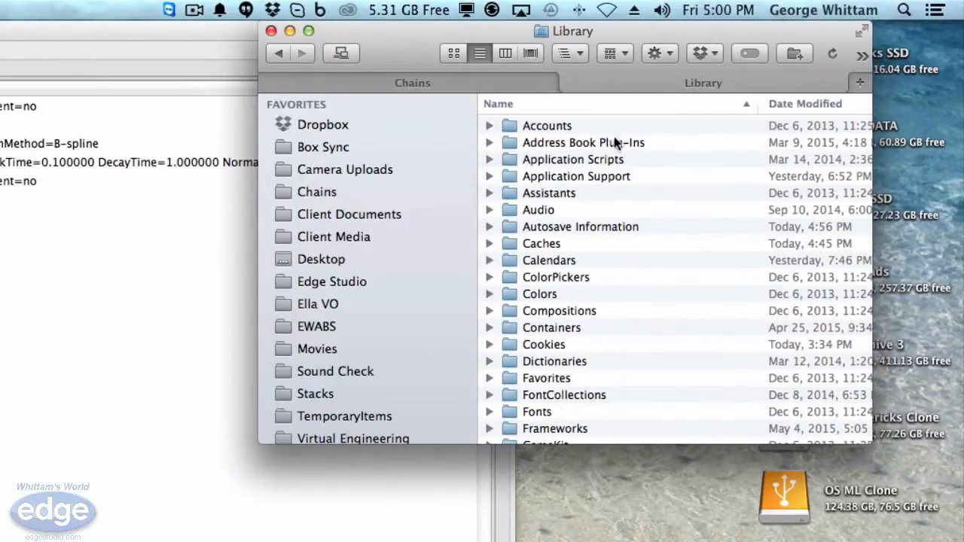
- Navigate through Application Support into the audacity folder holding Chains
left_click(576, 175)
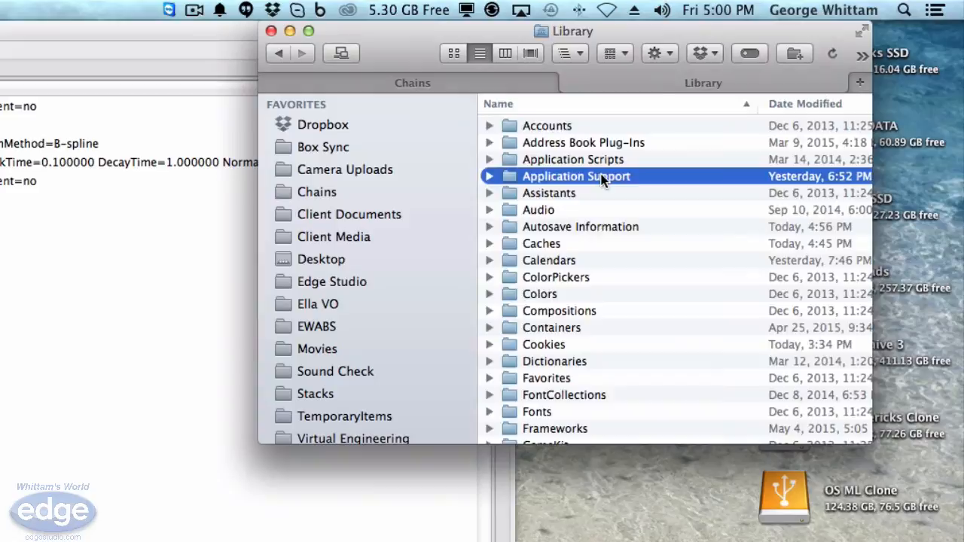
double_click(576, 175)
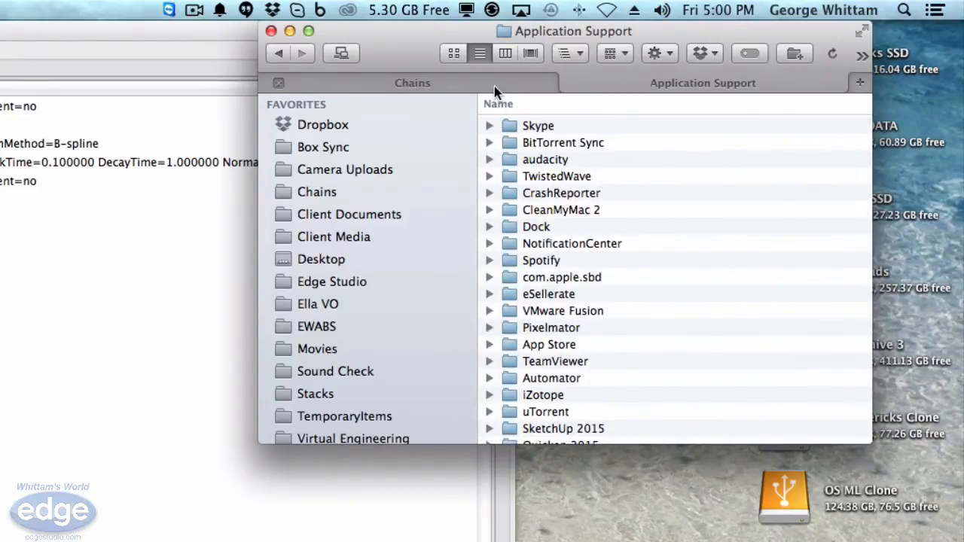
scroll("up", 3)
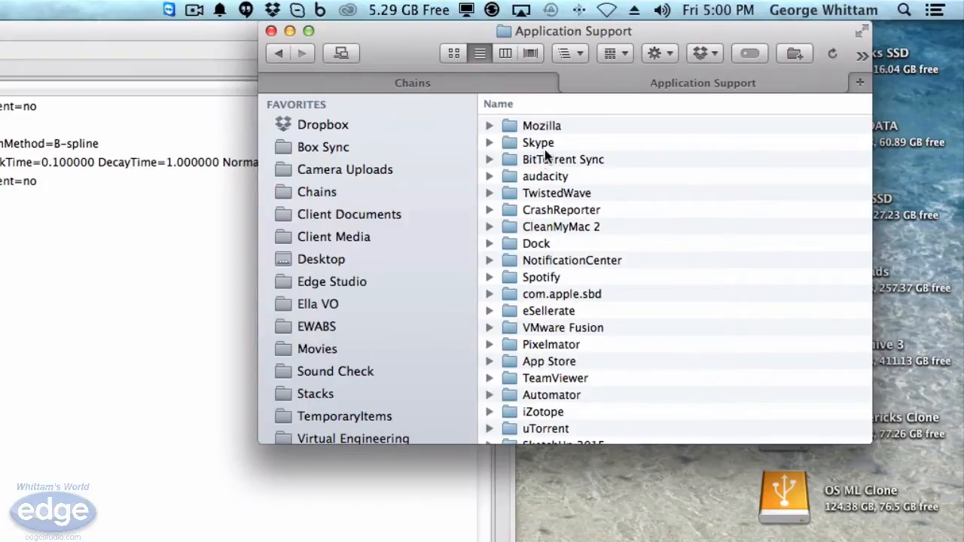
double_click(543, 126)
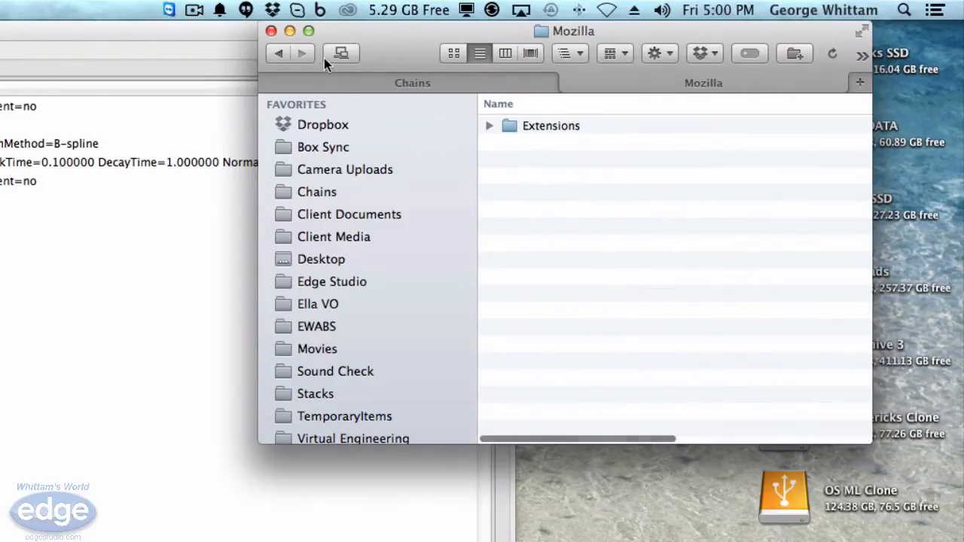
left_click(277, 53)
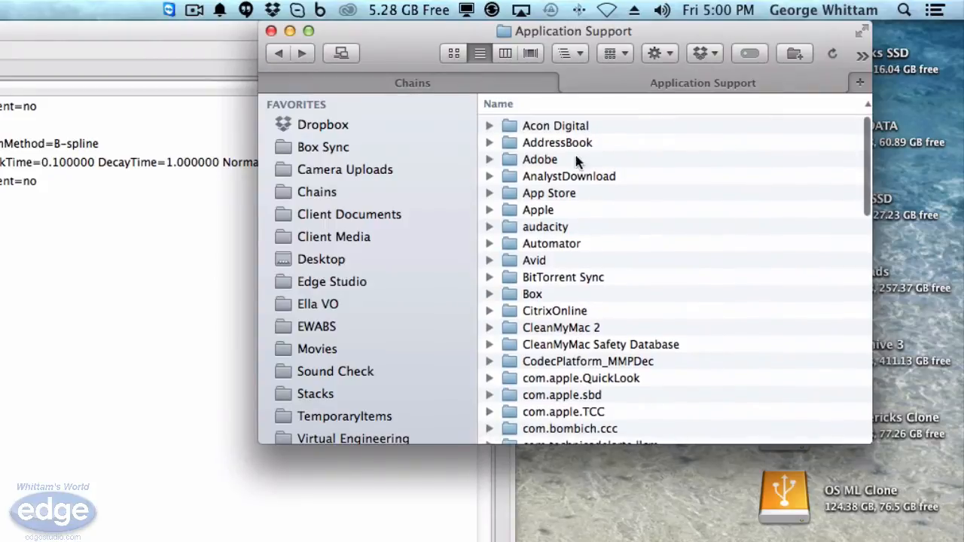
mouse_move(554, 229)
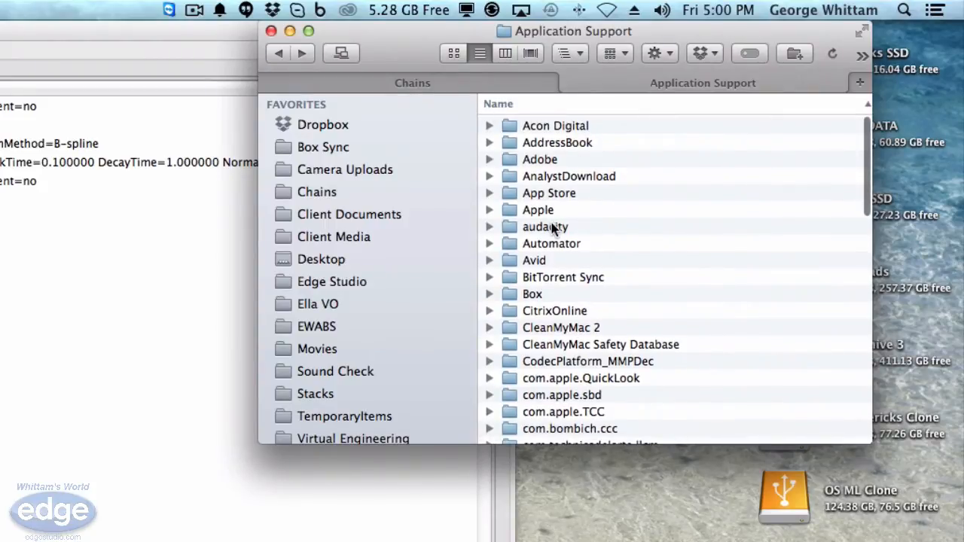
double_click(545, 226)
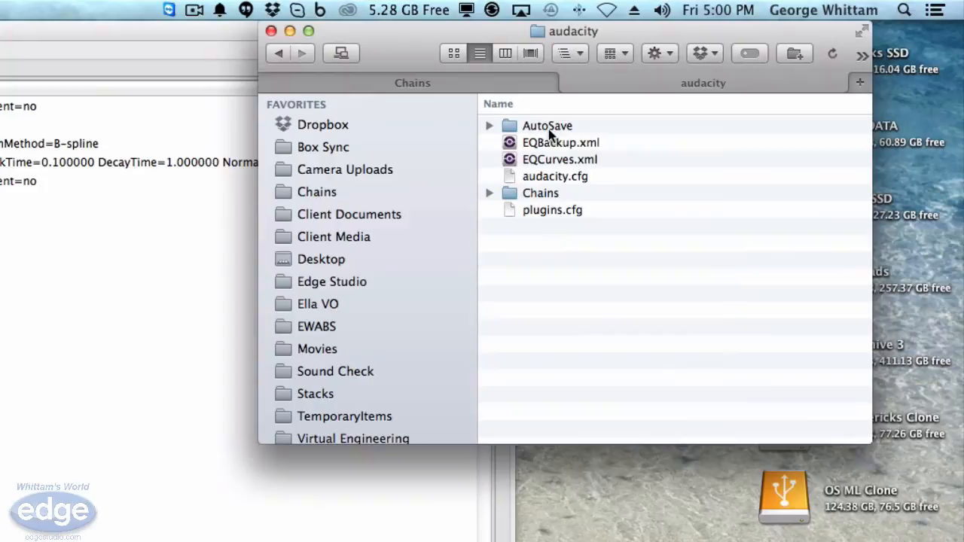
mouse_move(550, 195)
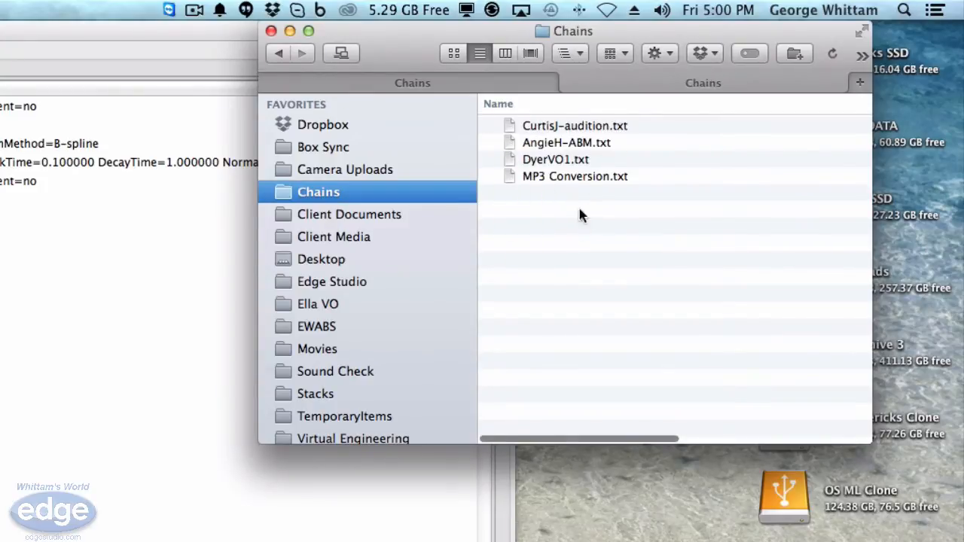
mouse_move(449, 90)
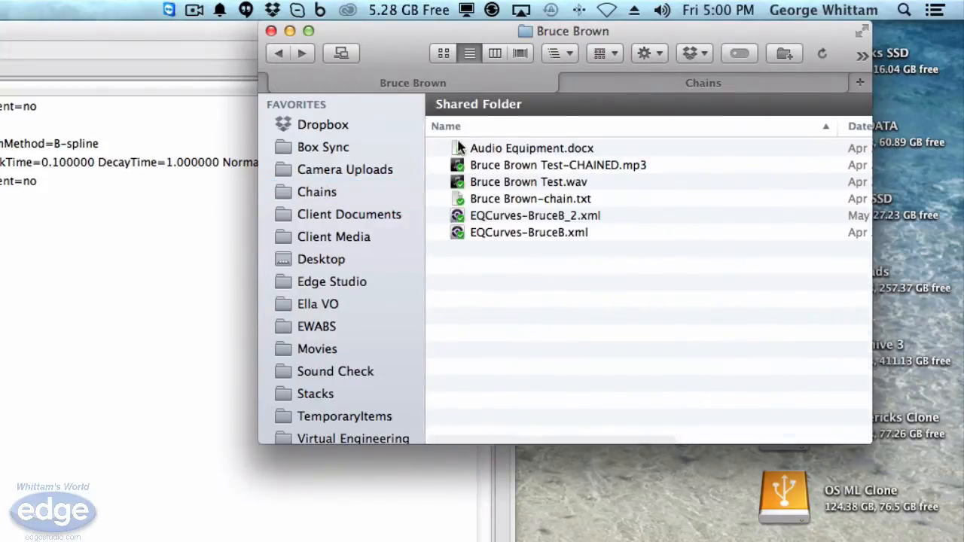
left_click(530, 198)
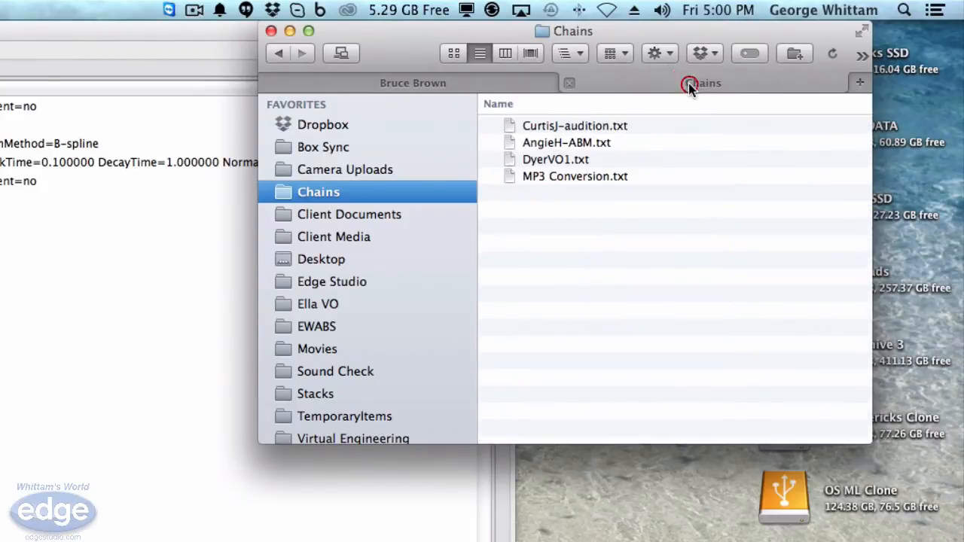
left_click(702, 83)
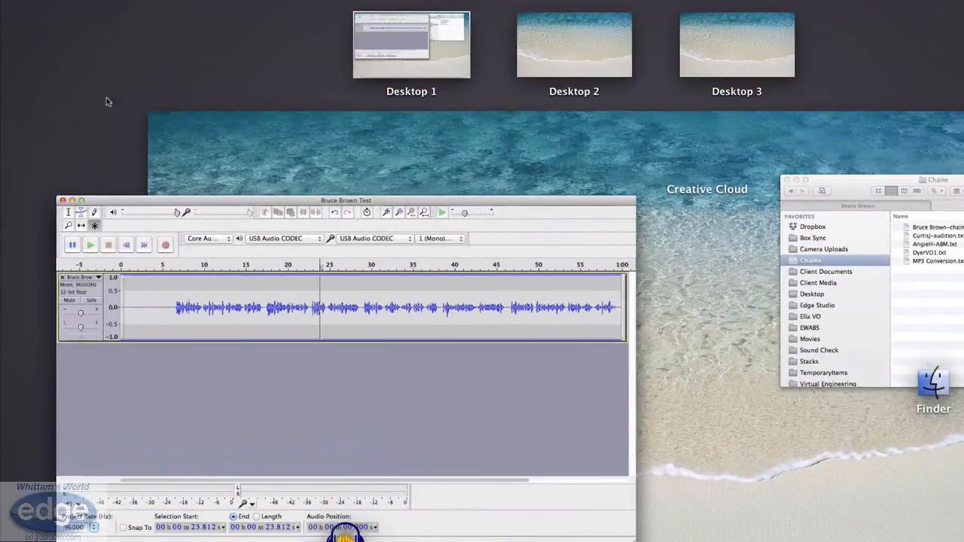
- Confirm Bruce Brown-chain appears in Edit Chains and review its normalize-to-EQ steps
left_click(88, 6)
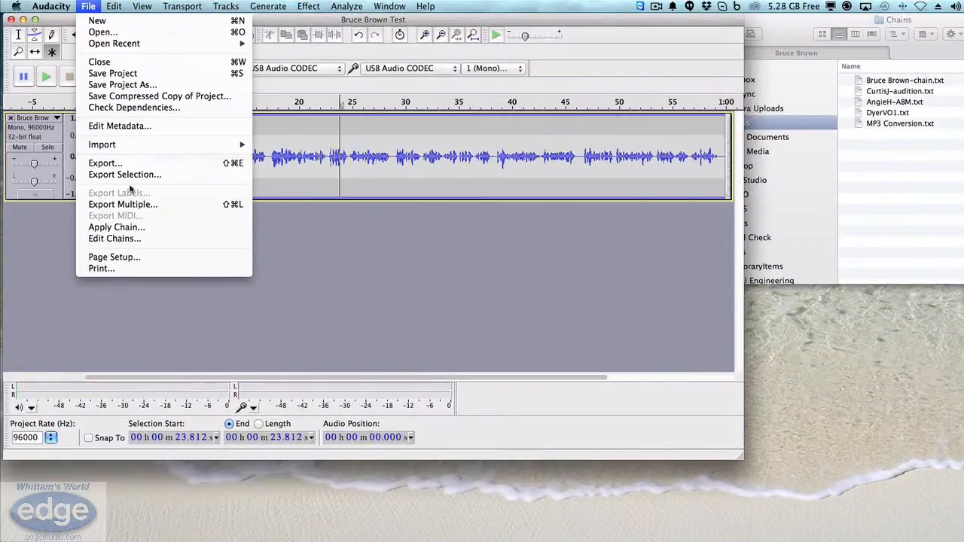
left_click(115, 238)
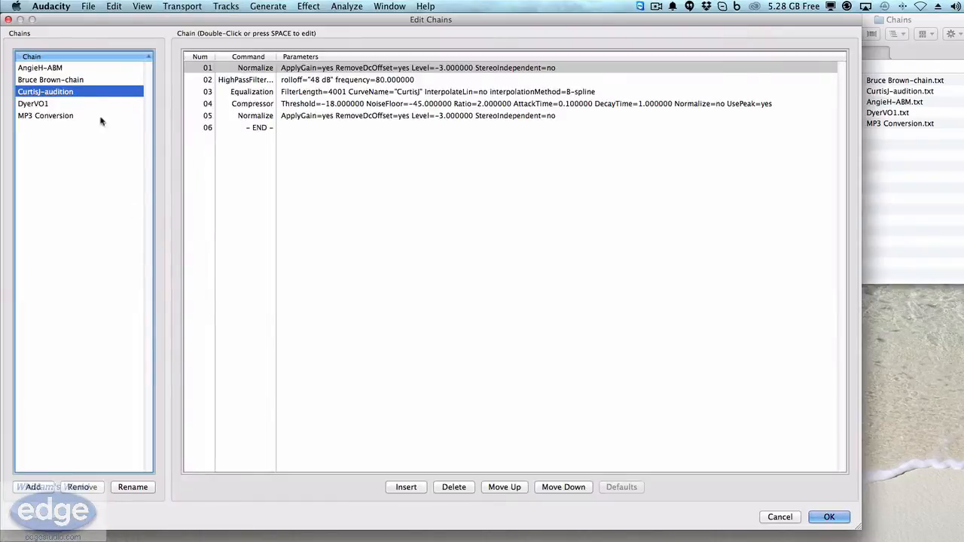
left_click(51, 78)
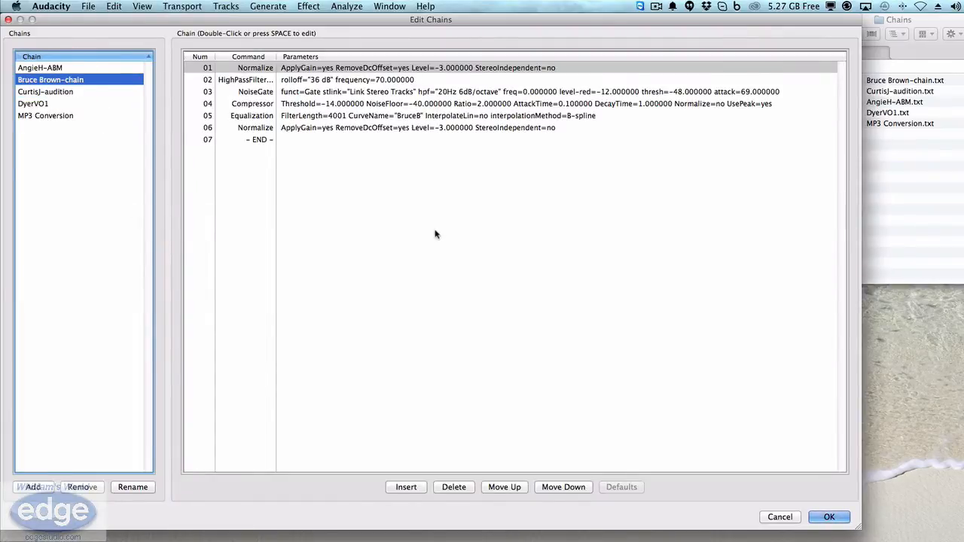
left_click(829, 517)
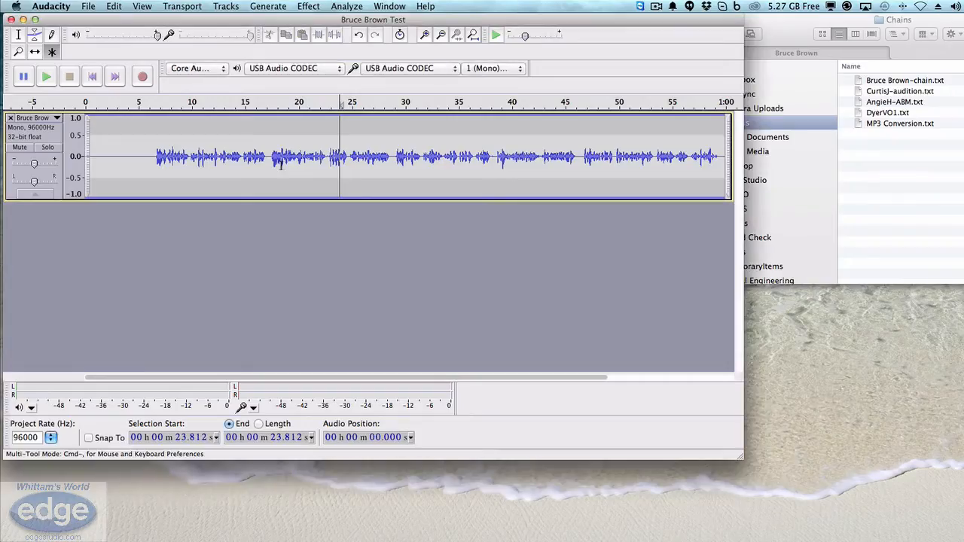
left_click(87, 6)
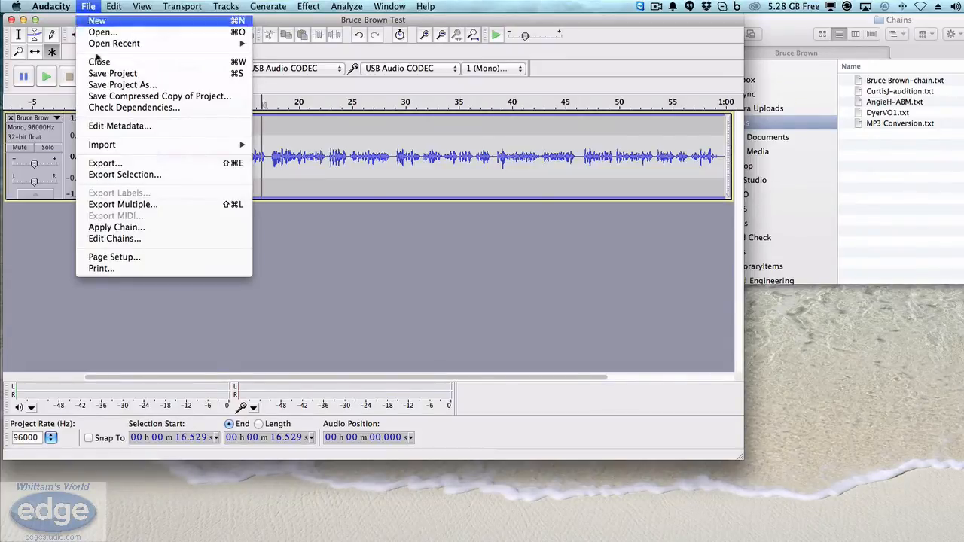
- Apply Bruce Brown-chain to the current project, making the waveform visibly louder
left_click(116, 226)
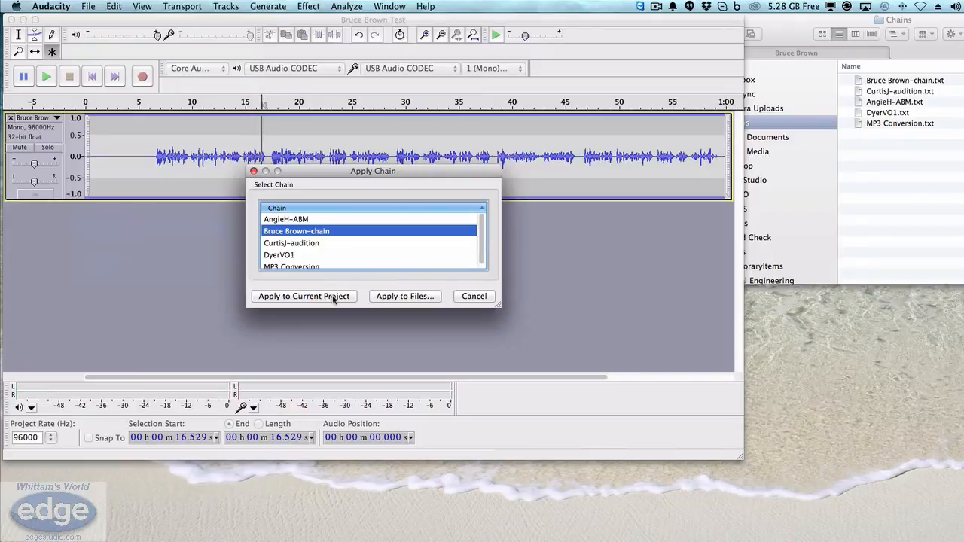
left_click(304, 295)
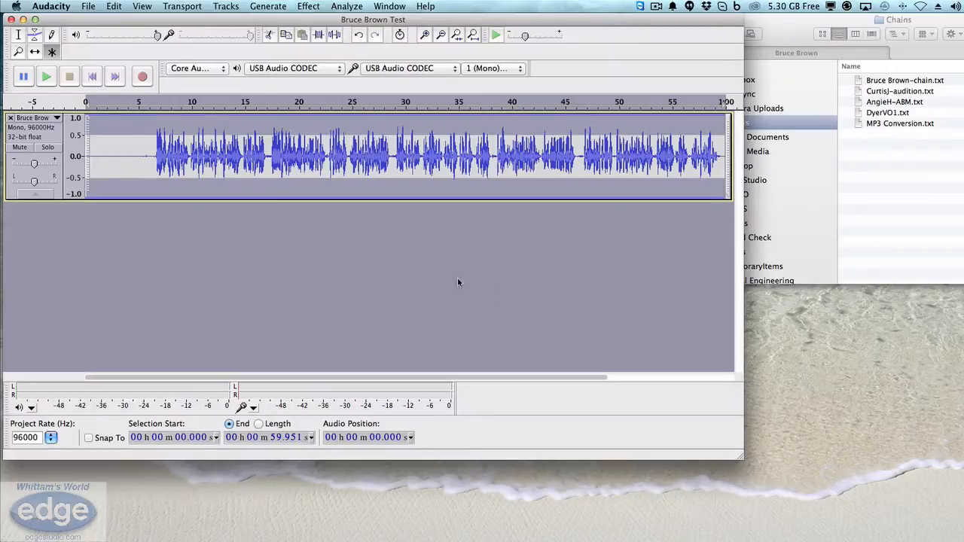
left_click(158, 154)
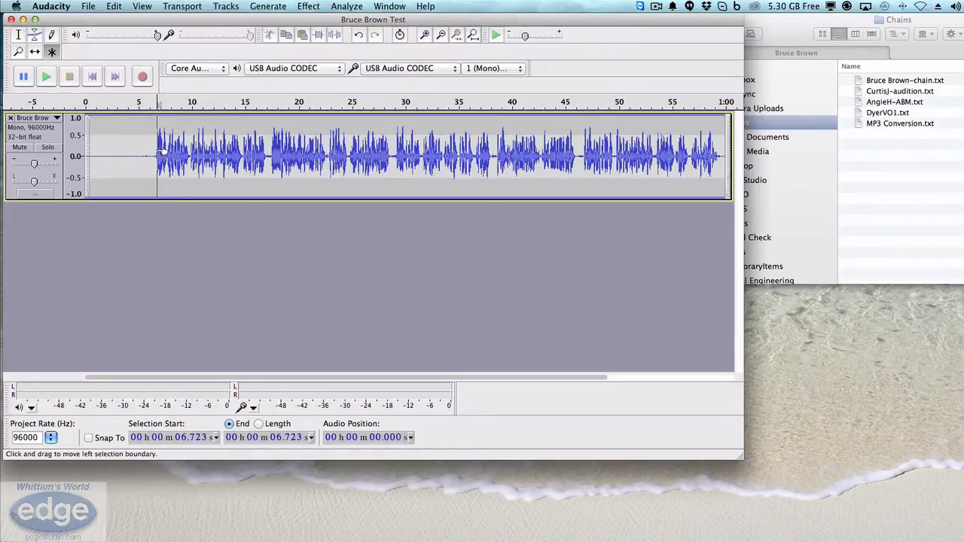
key("cmd+z")
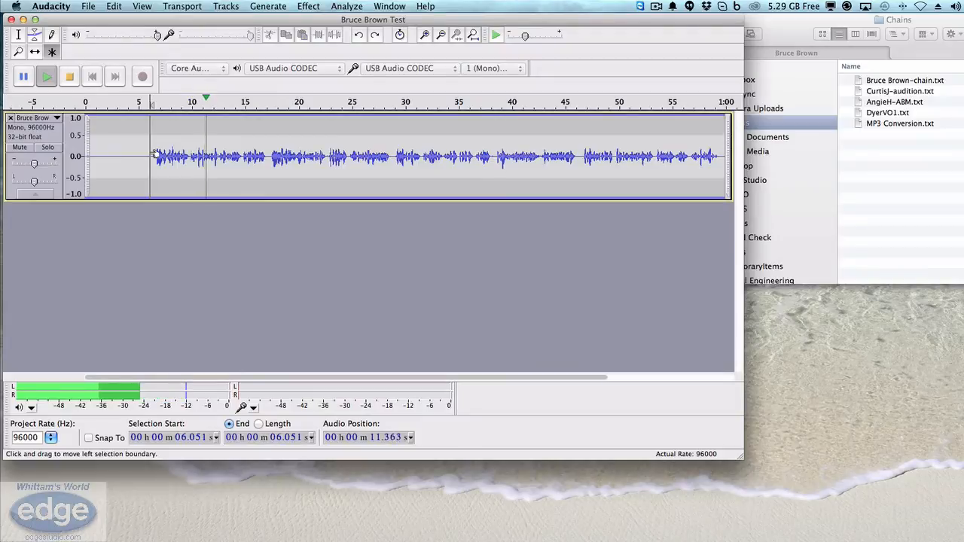
left_click(69, 75)
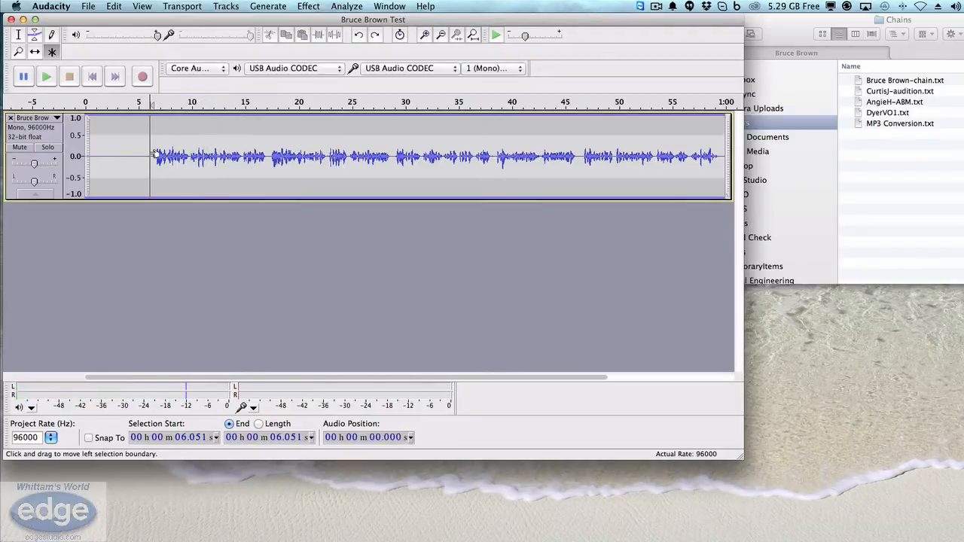
key("shift+cmd")
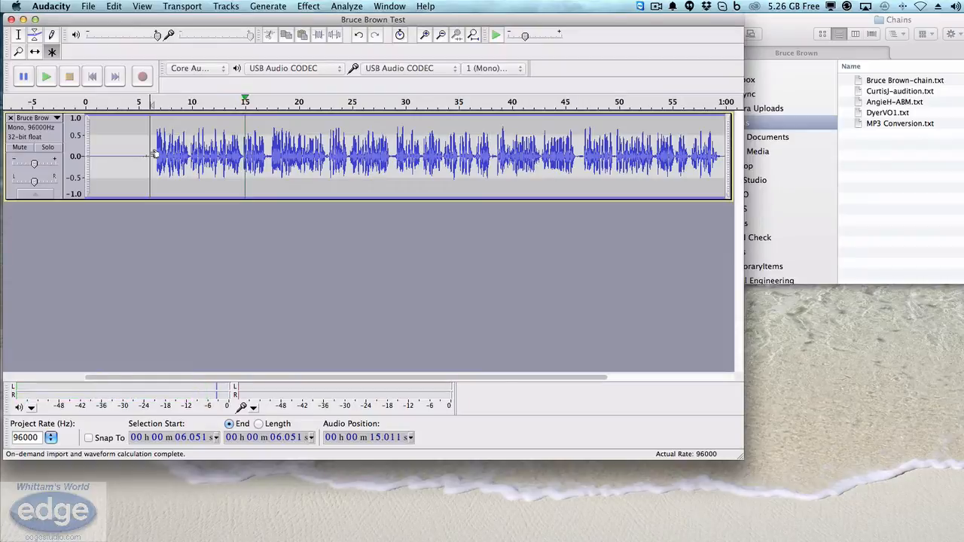
left_click(92, 75)
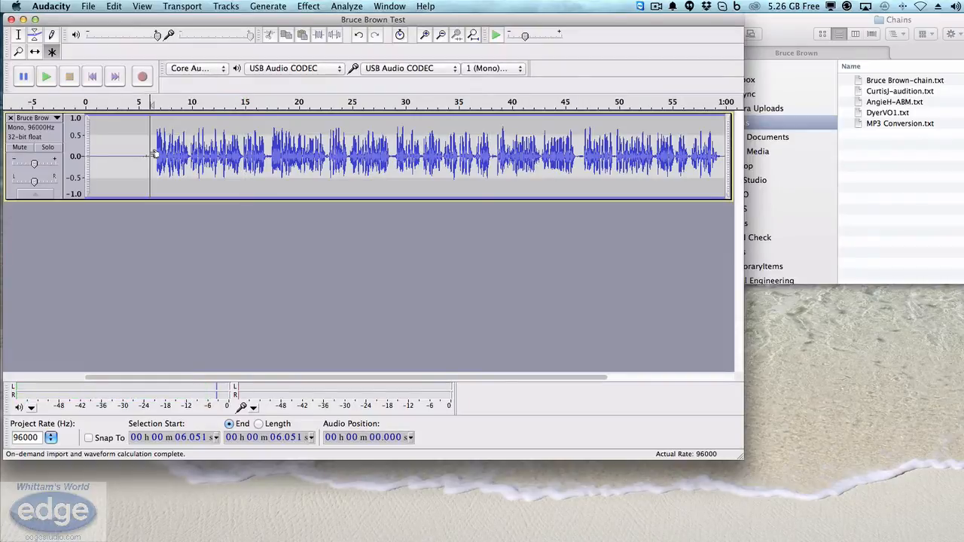
mouse_move(322, 207)
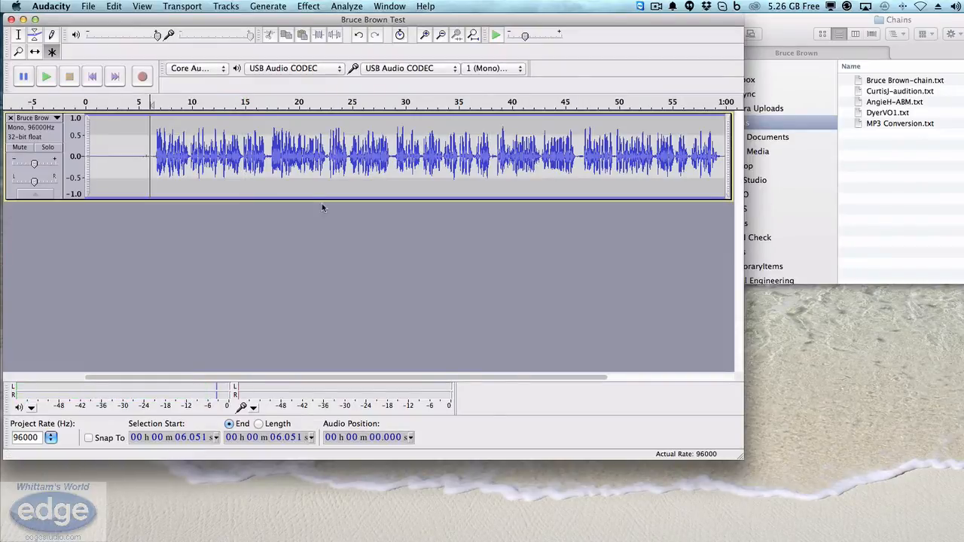
mouse_move(127, 185)
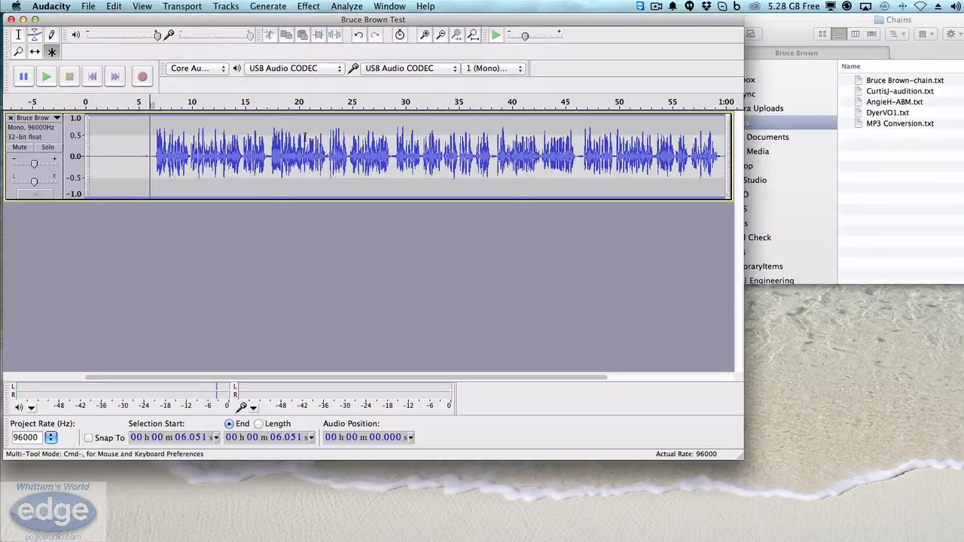
mouse_move(319, 85)
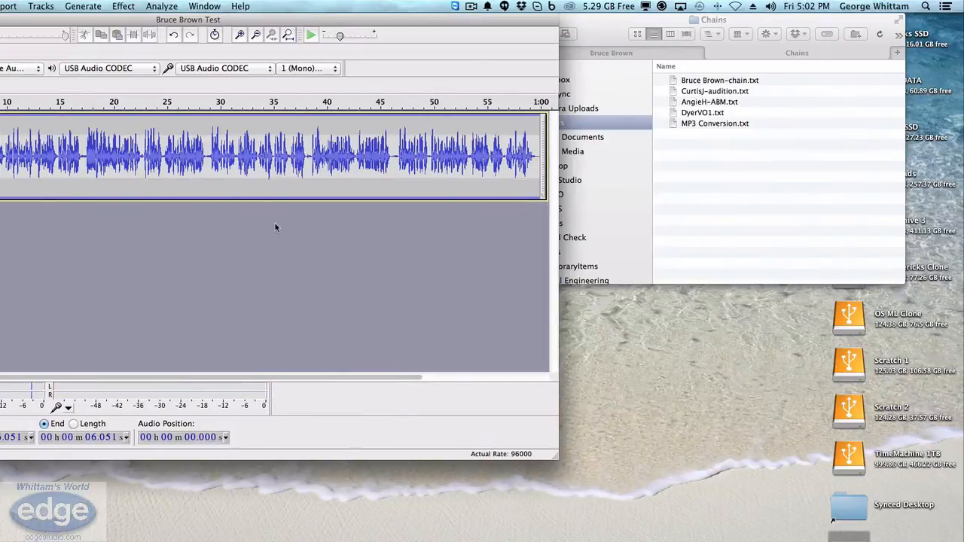
mouse_move(470, 31)
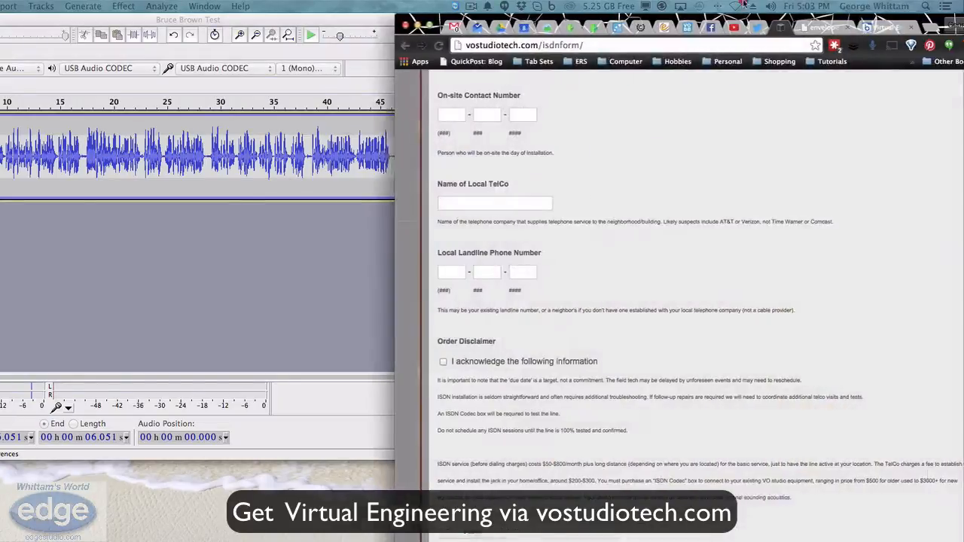
- From Services, open the Virtual Engineer Custom Audio Processing Templates page ($100)
left_click(555, 199)
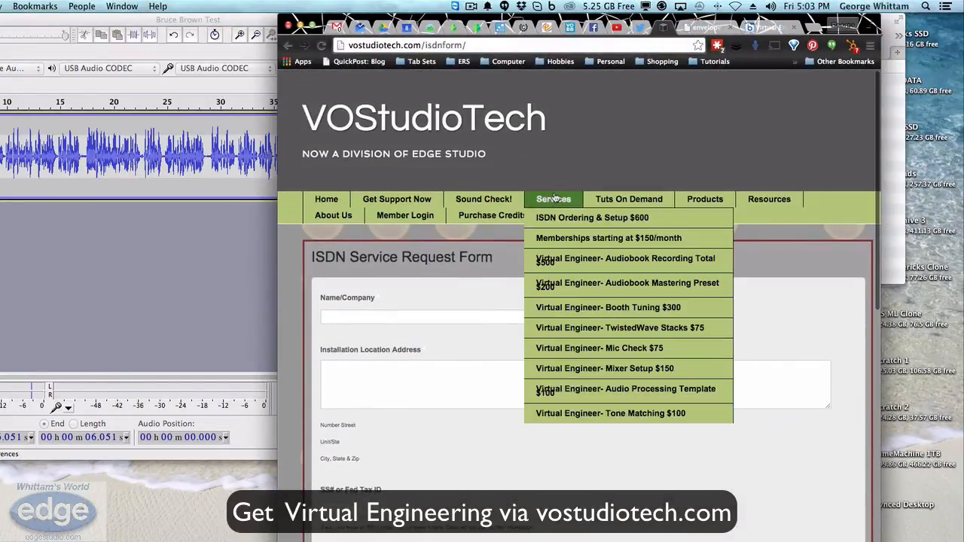
mouse_move(605, 367)
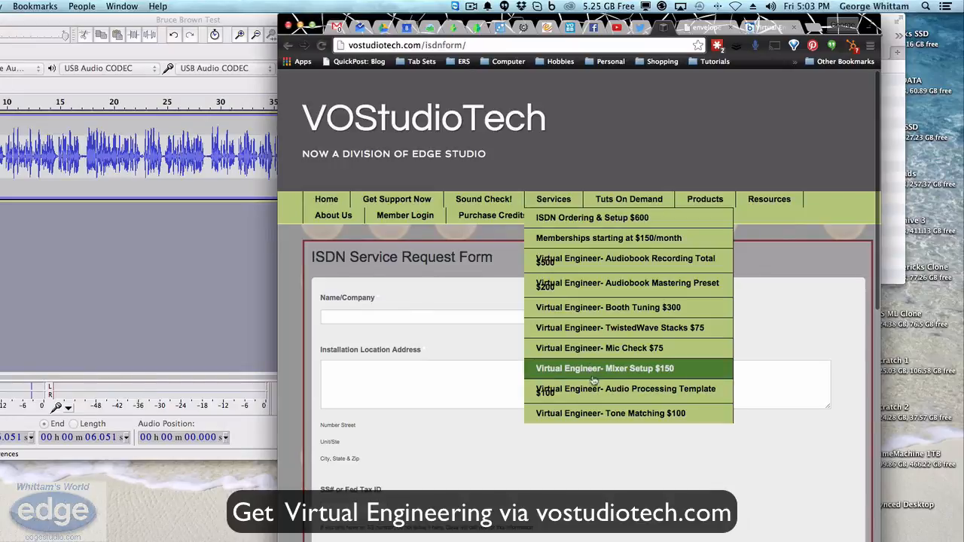
mouse_move(615, 392)
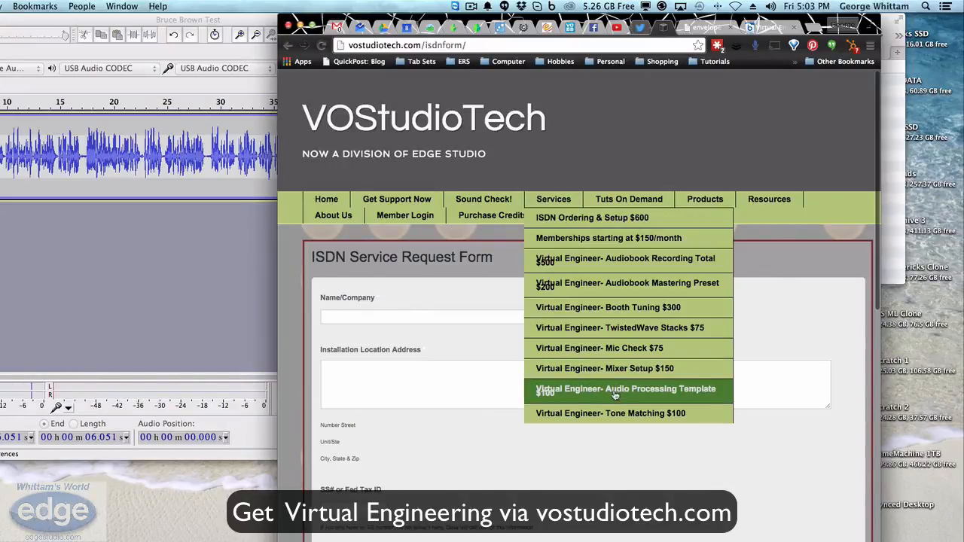
left_click(625, 389)
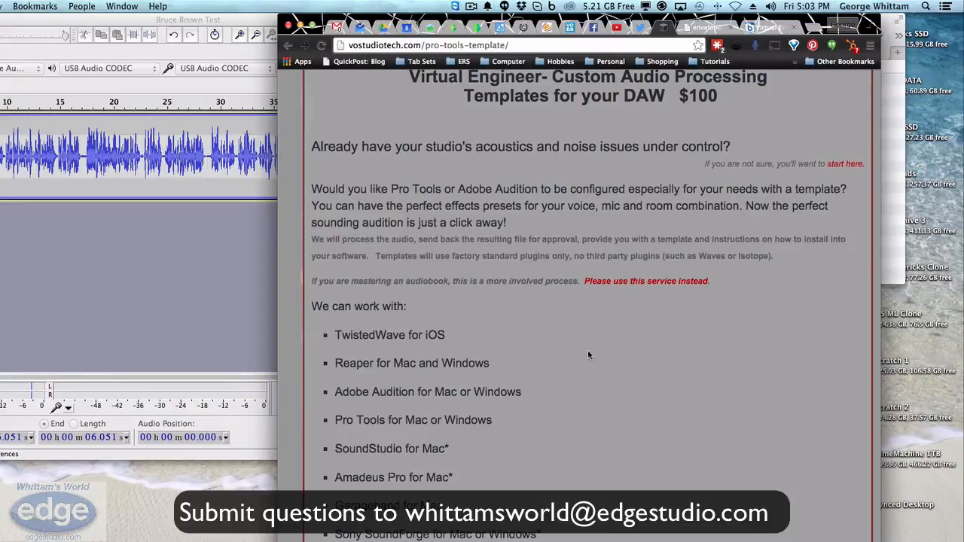
scroll("up", 3)
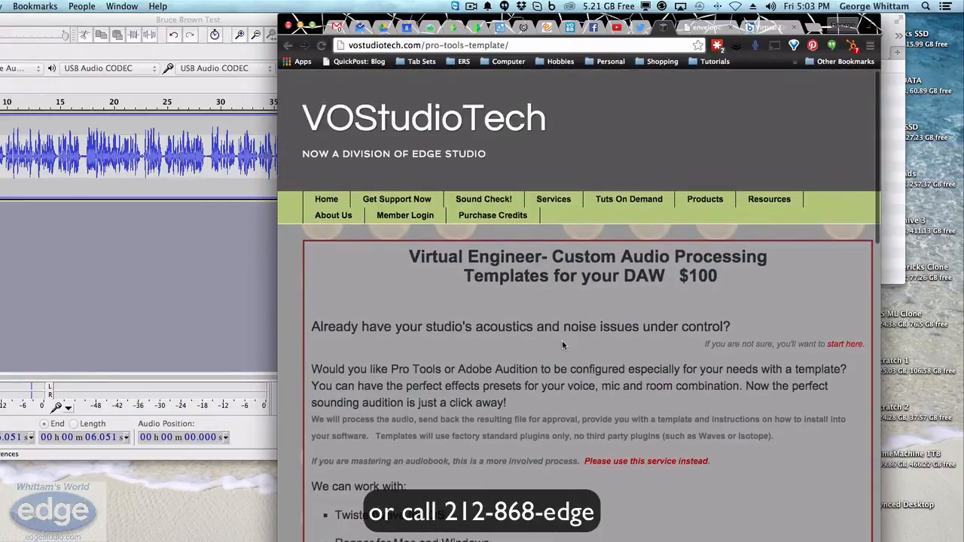
mouse_move(570, 345)
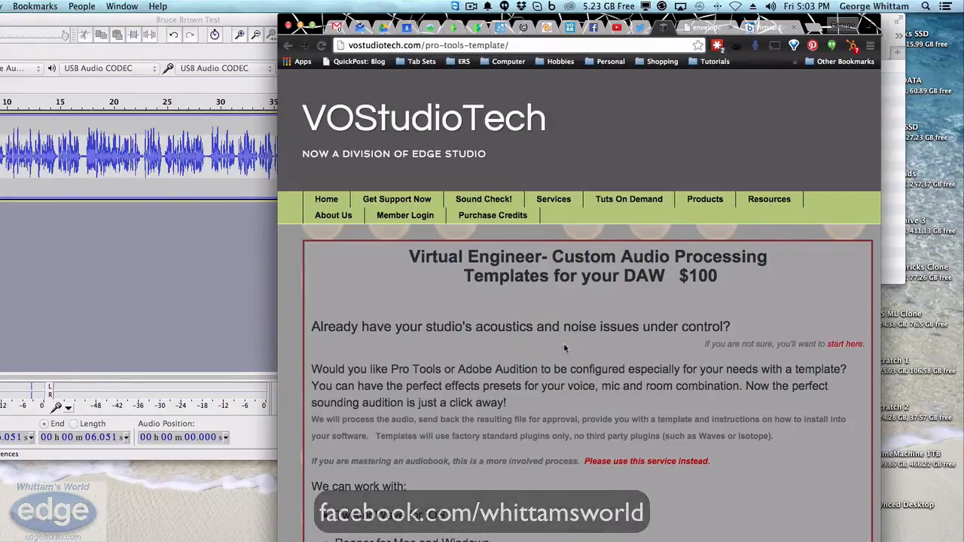
left_click(470, 6)
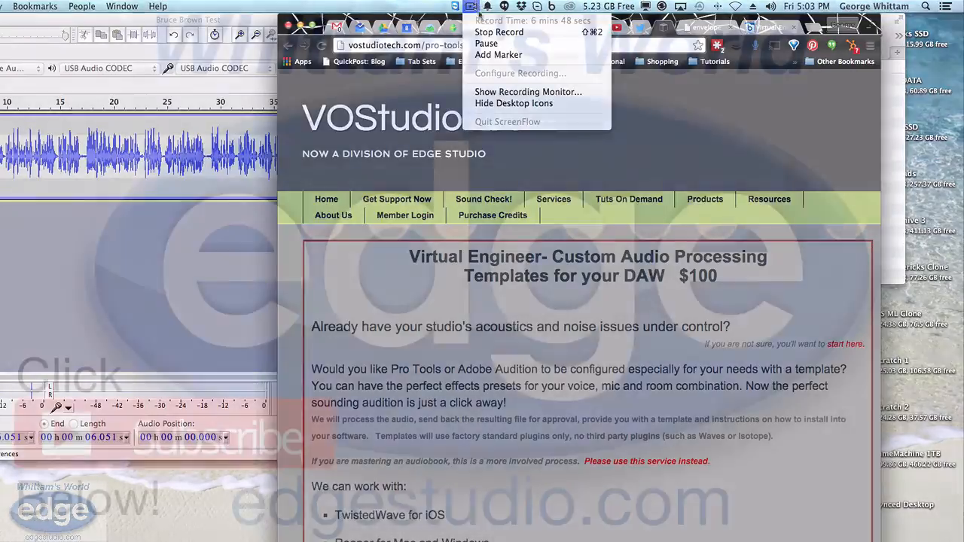